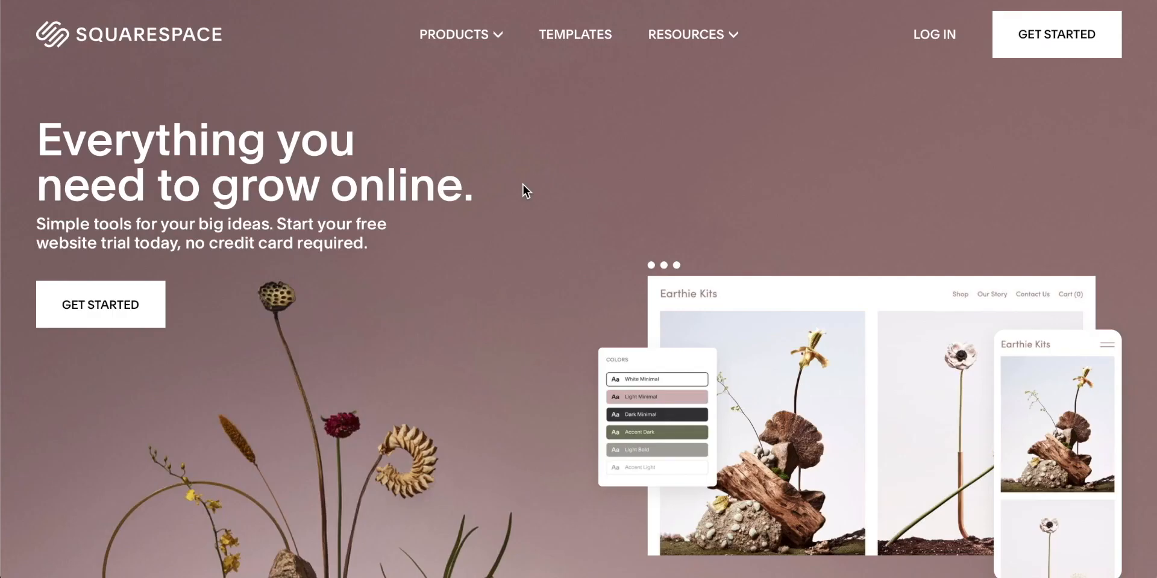
mouse_move(514, 244)
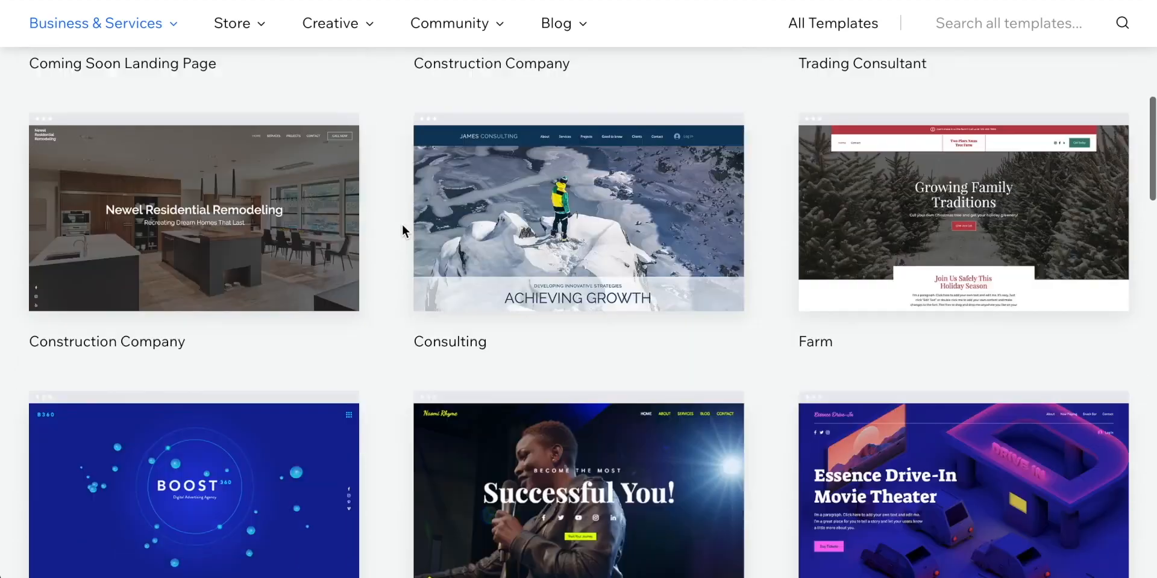
Step: Preview the Christmas tree farm template and scroll through its design
click(962, 214)
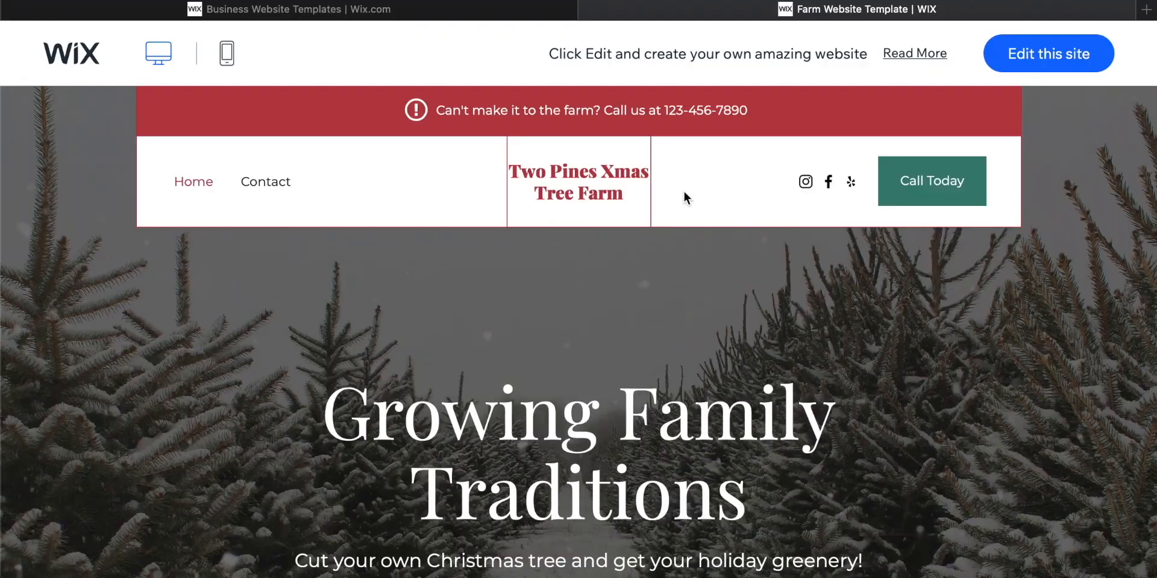
scroll(down, 3)
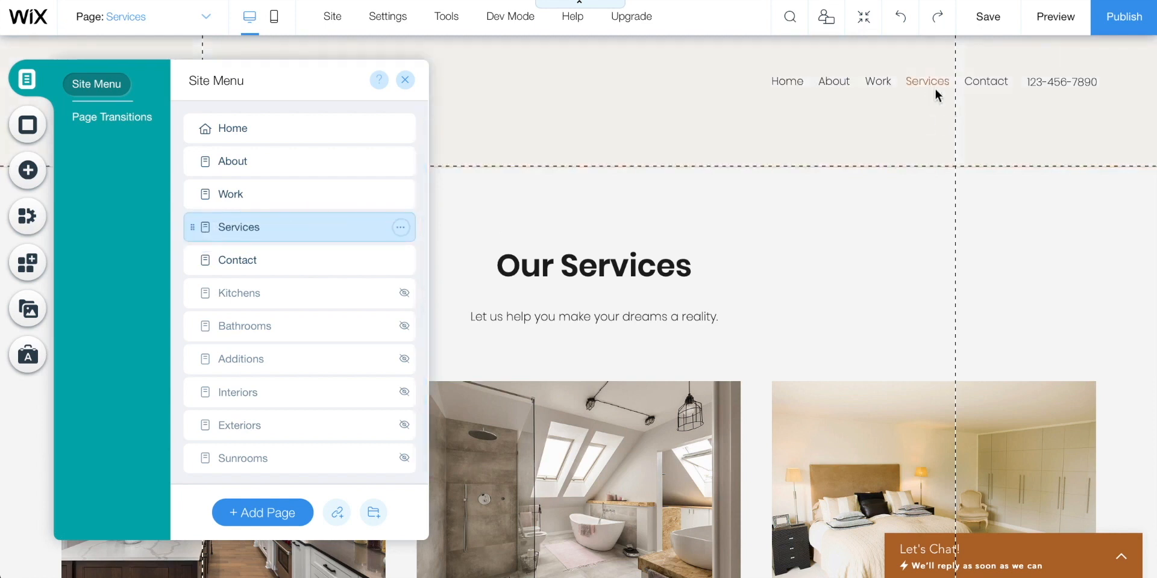
mouse_move(303, 326)
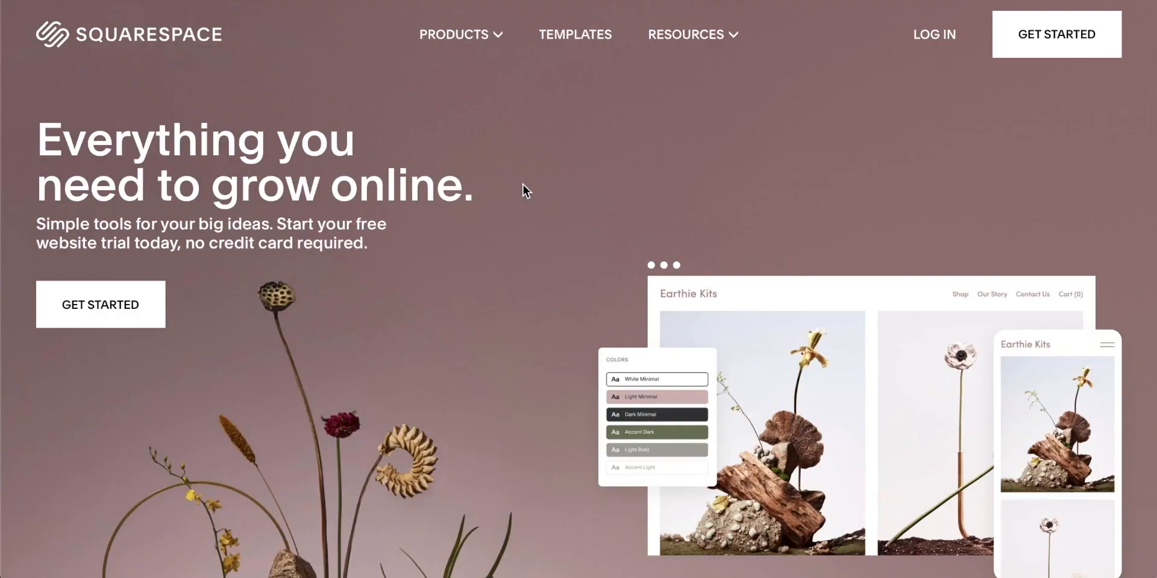
mouse_move(517, 245)
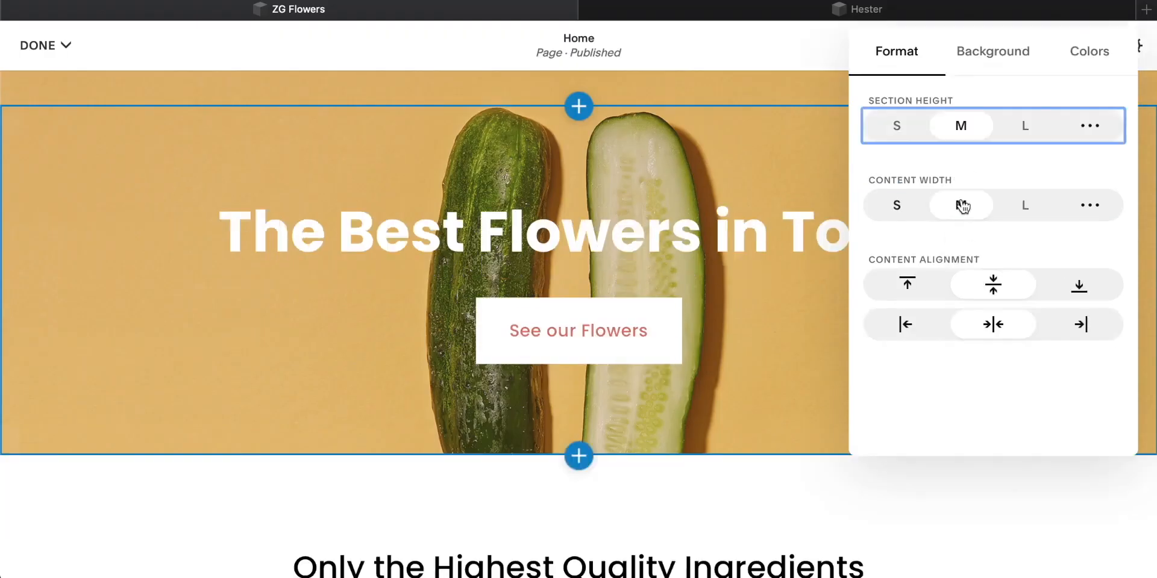
Step: Raise the cucumber-photo hero's Section Height from M to L
click(1024, 121)
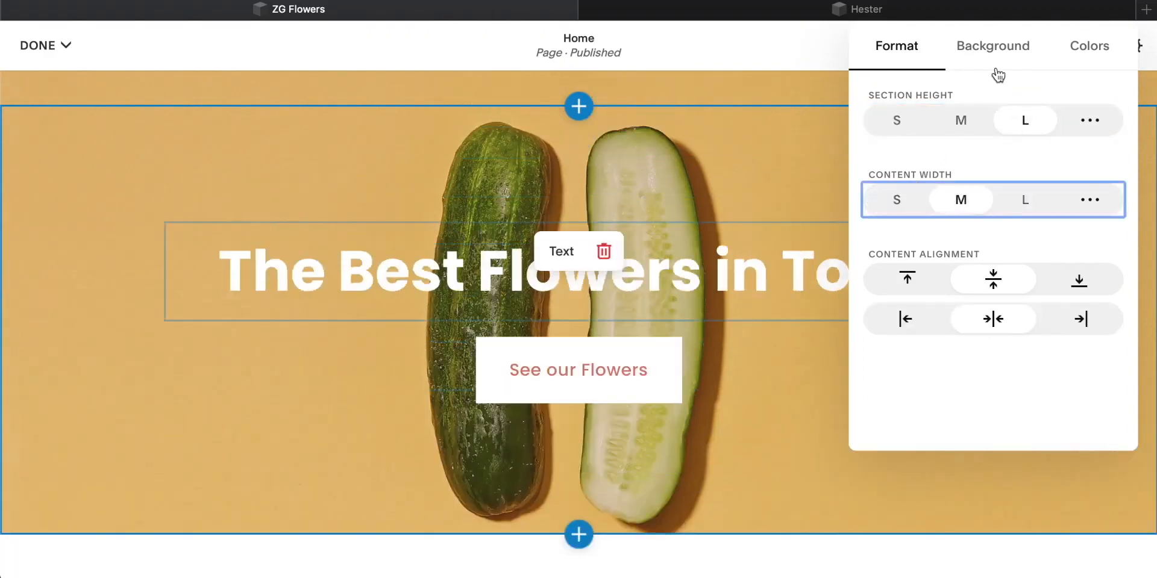
click(992, 46)
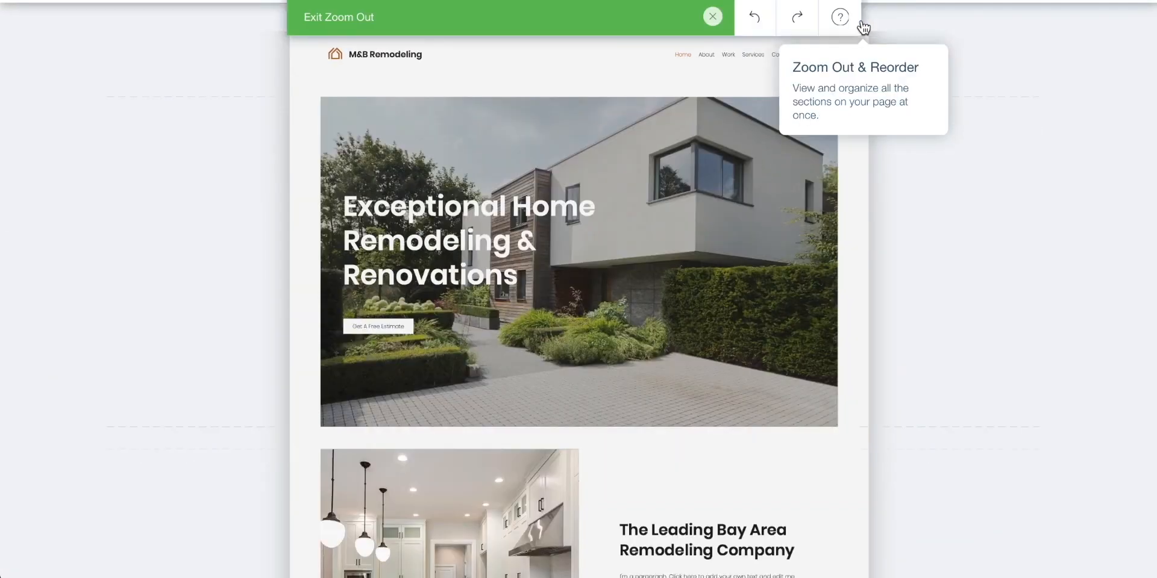
Step: Select the house-photo hero strip and bring up its background adjust settings
scroll(down, 3)
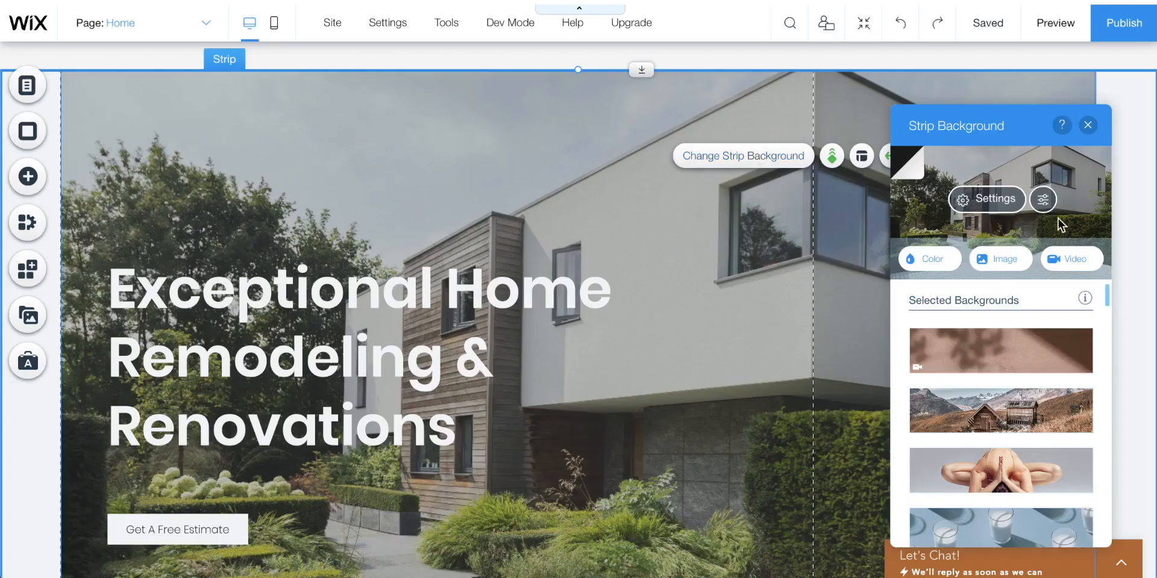
click(999, 259)
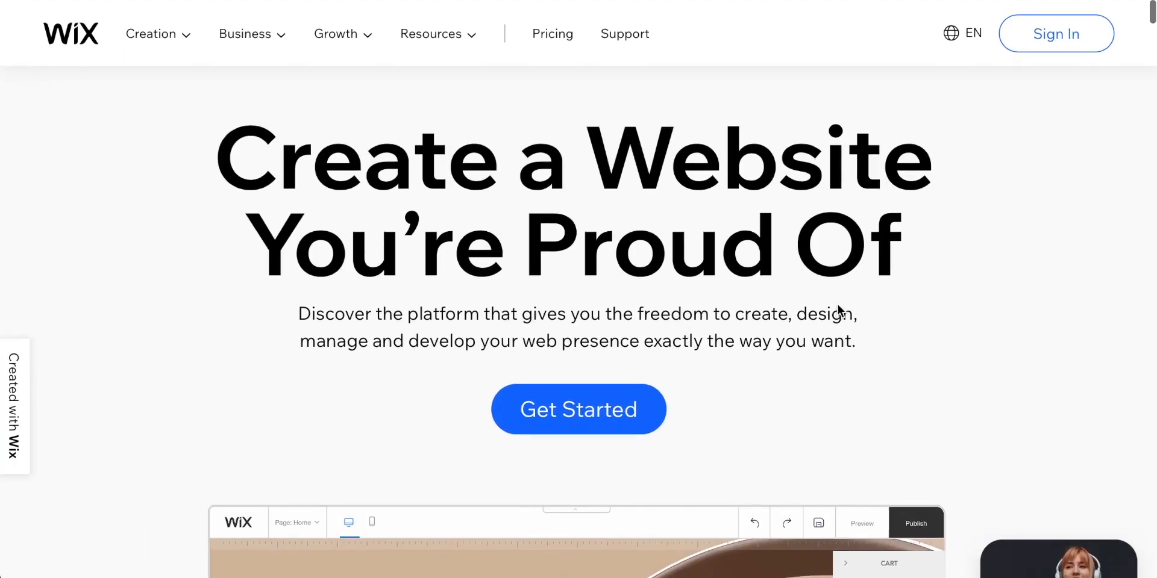
Step: Start a business site as a first-time builder, choose to pick a template, and browse the Farm design
scroll(down, 3)
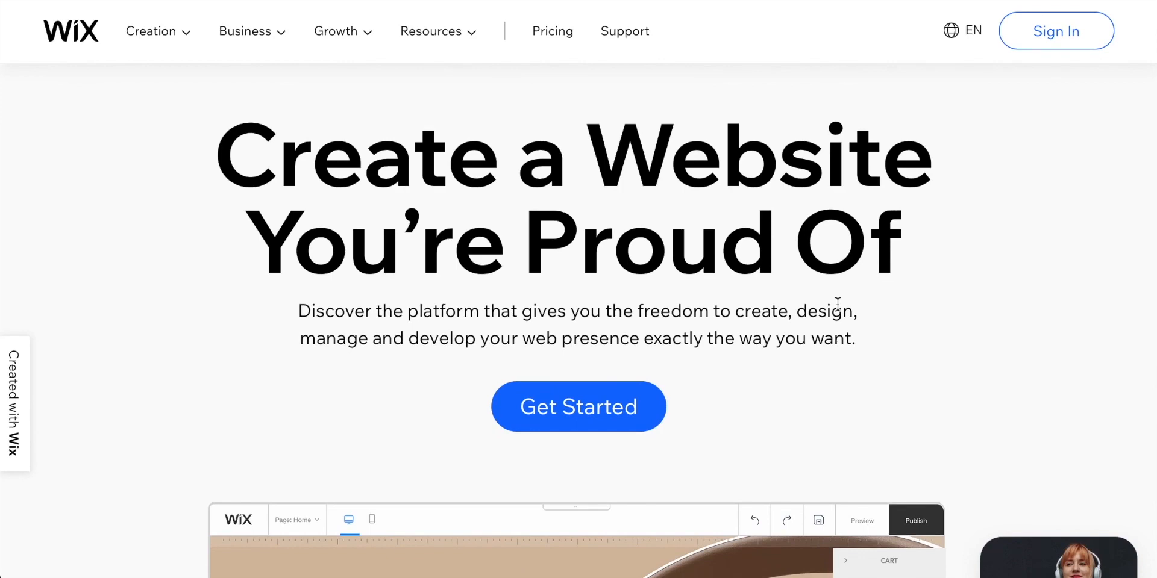
click(577, 407)
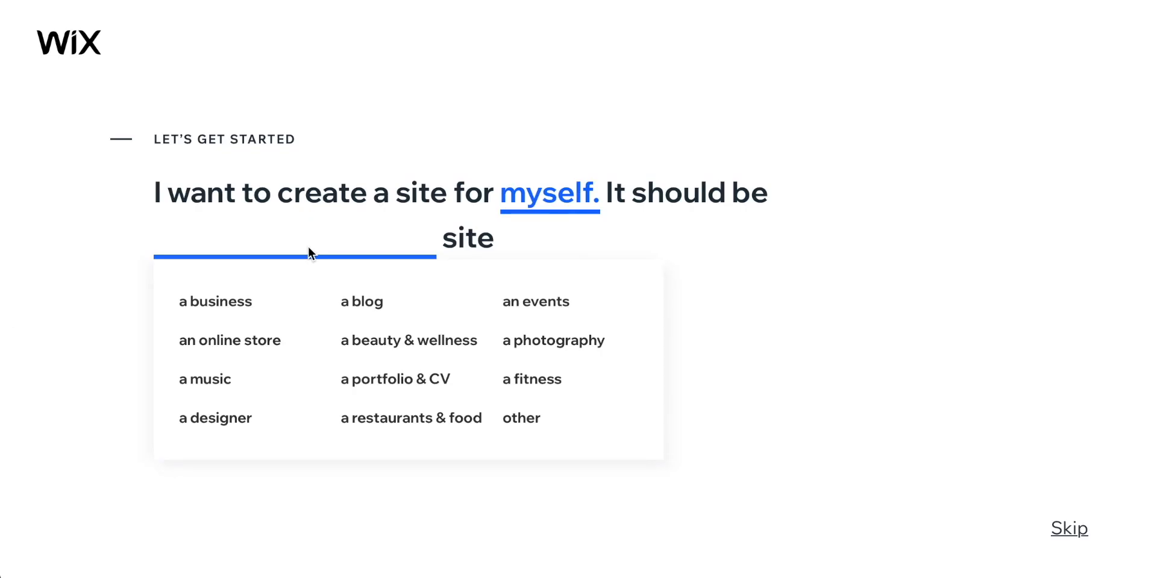
click(214, 301)
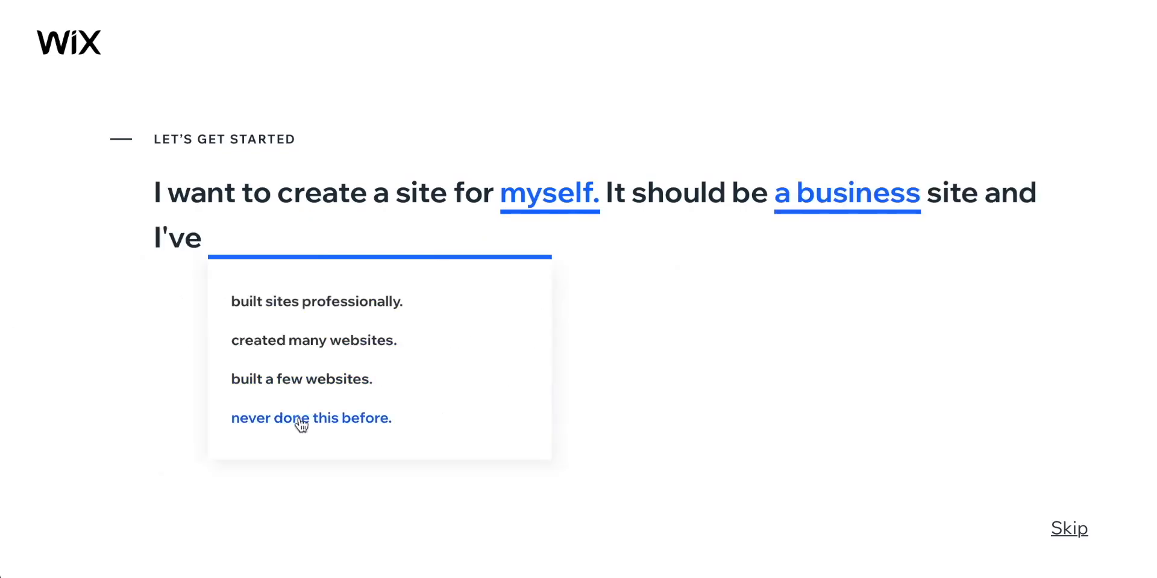
click(311, 418)
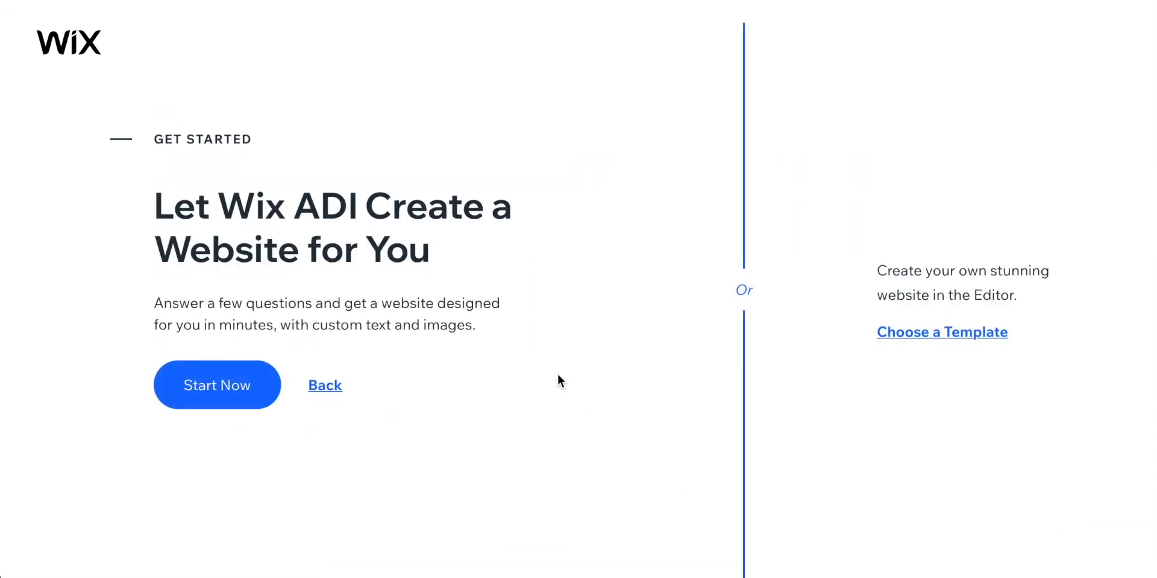
click(941, 332)
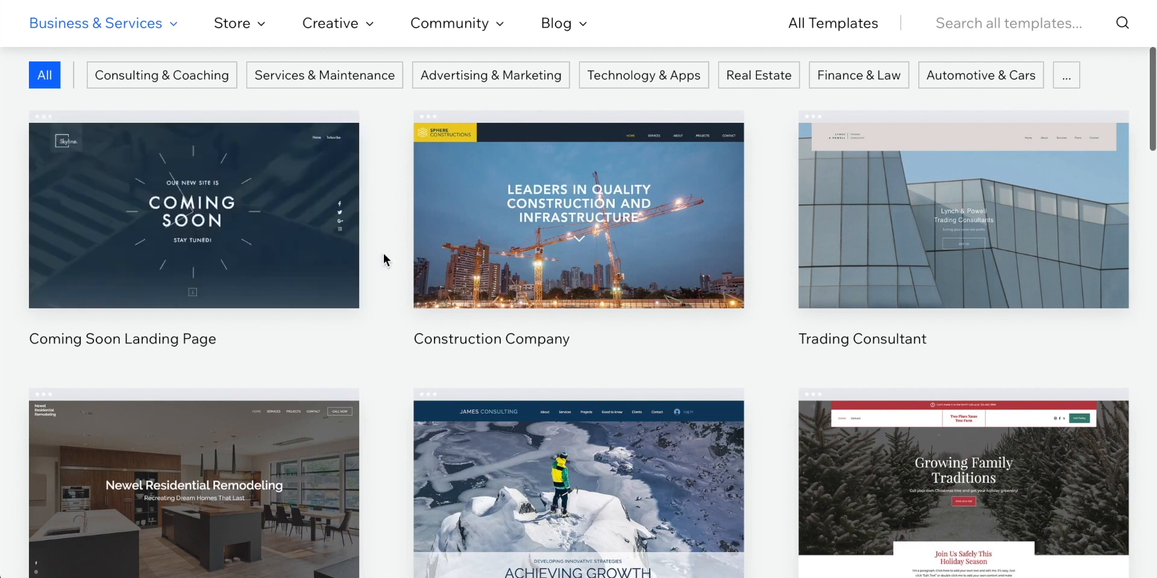
scroll(down, 3)
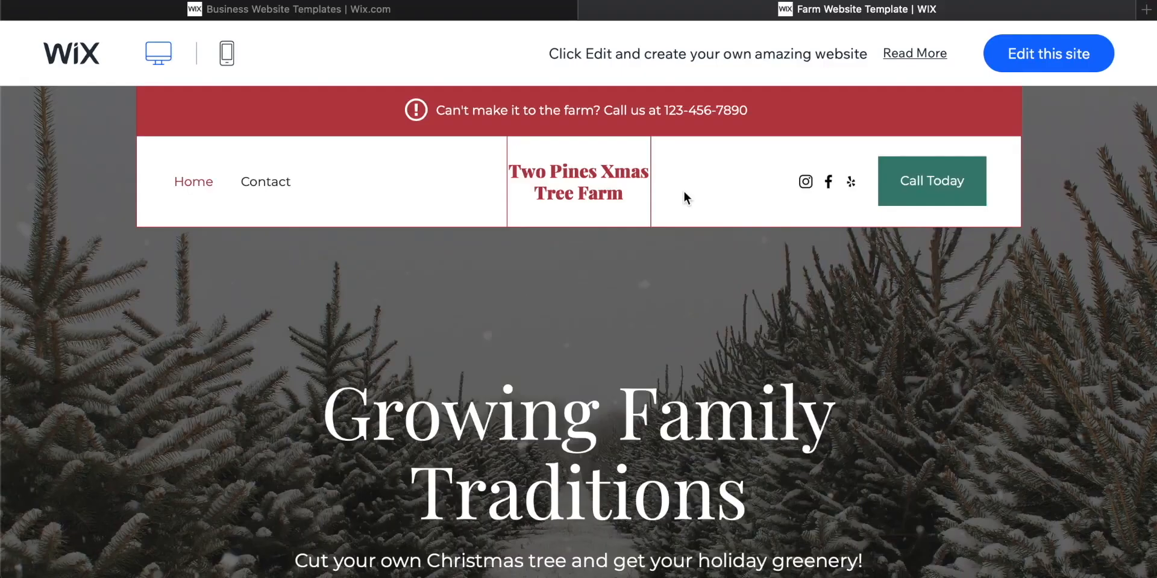
scroll(down, 3)
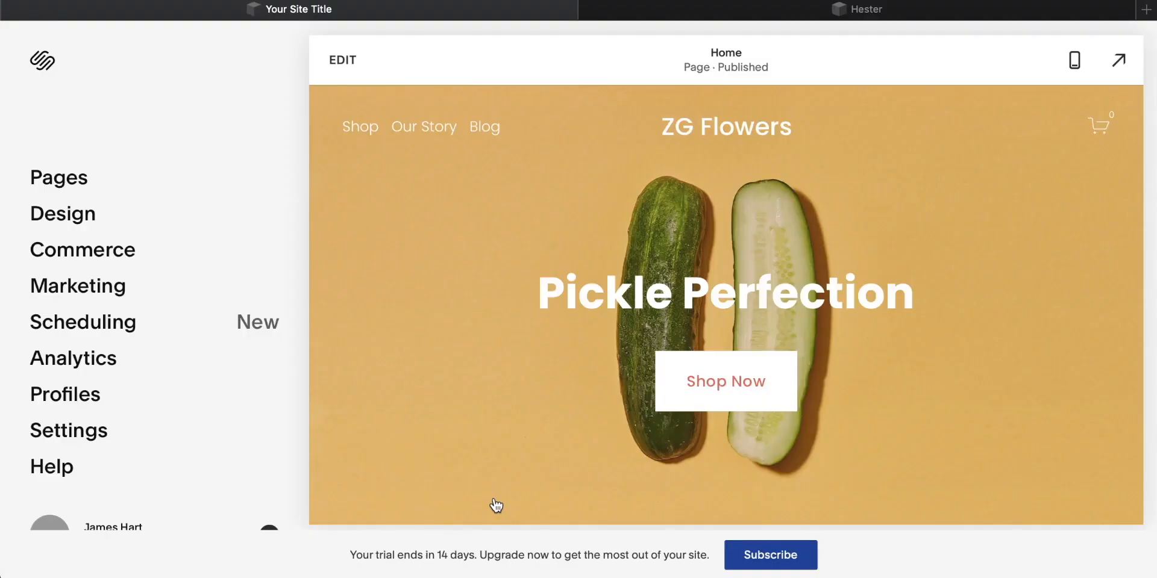
mouse_move(770, 92)
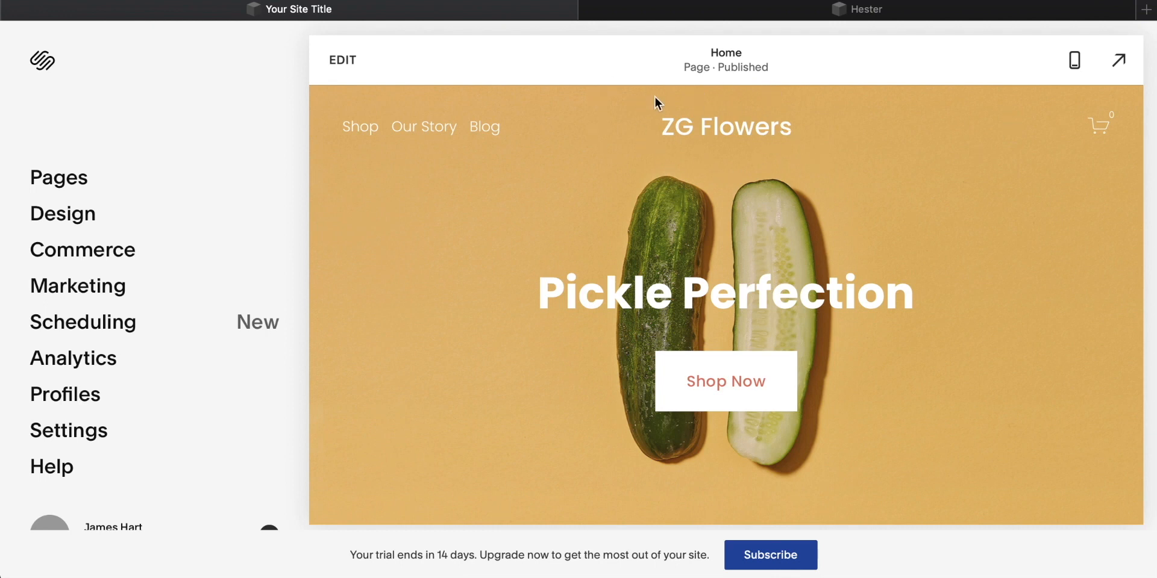
mouse_move(677, 220)
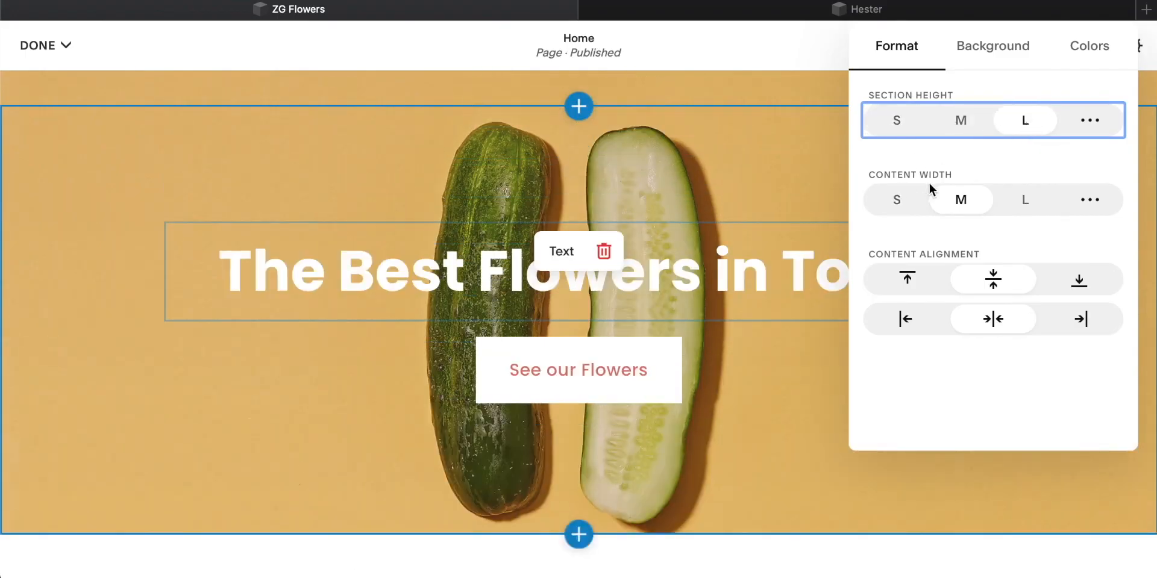
Step: Set the hero's Content Width to S so the heading wraps onto two lines
click(896, 200)
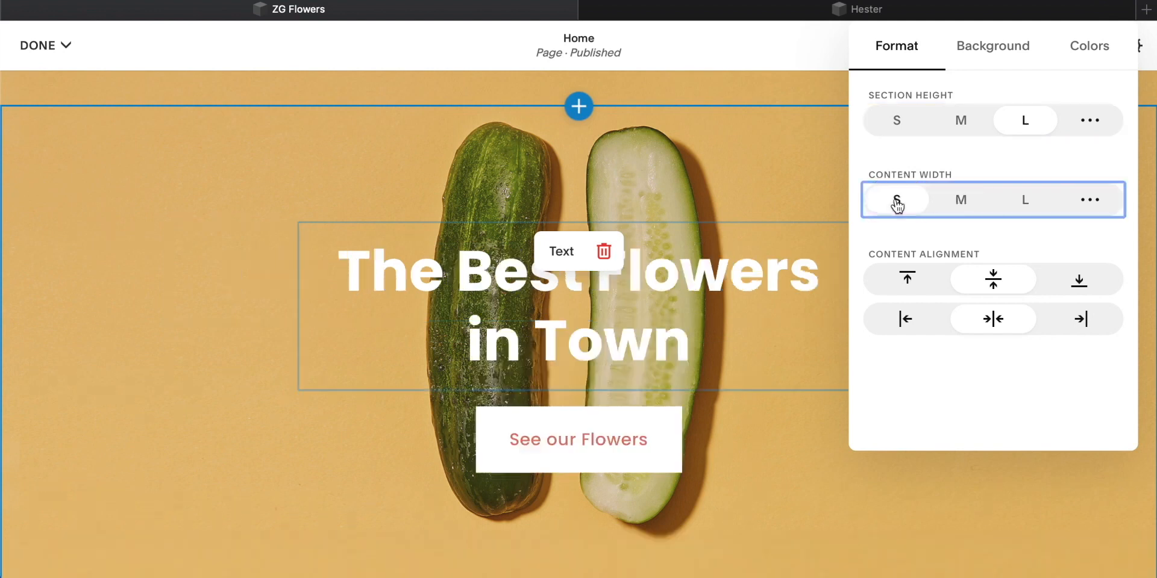
click(960, 200)
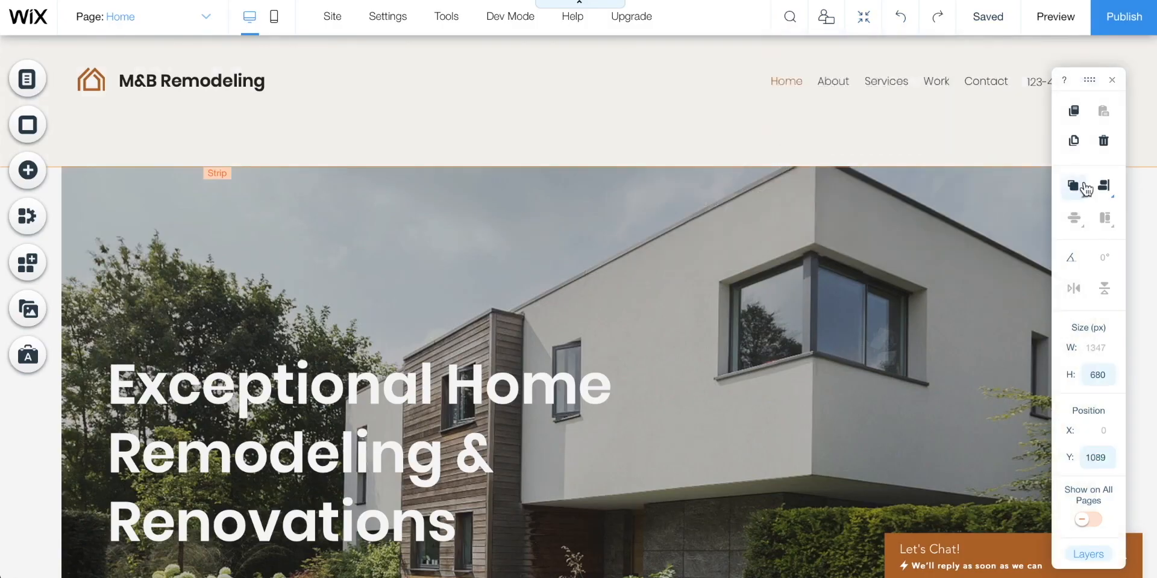
mouse_move(1085, 94)
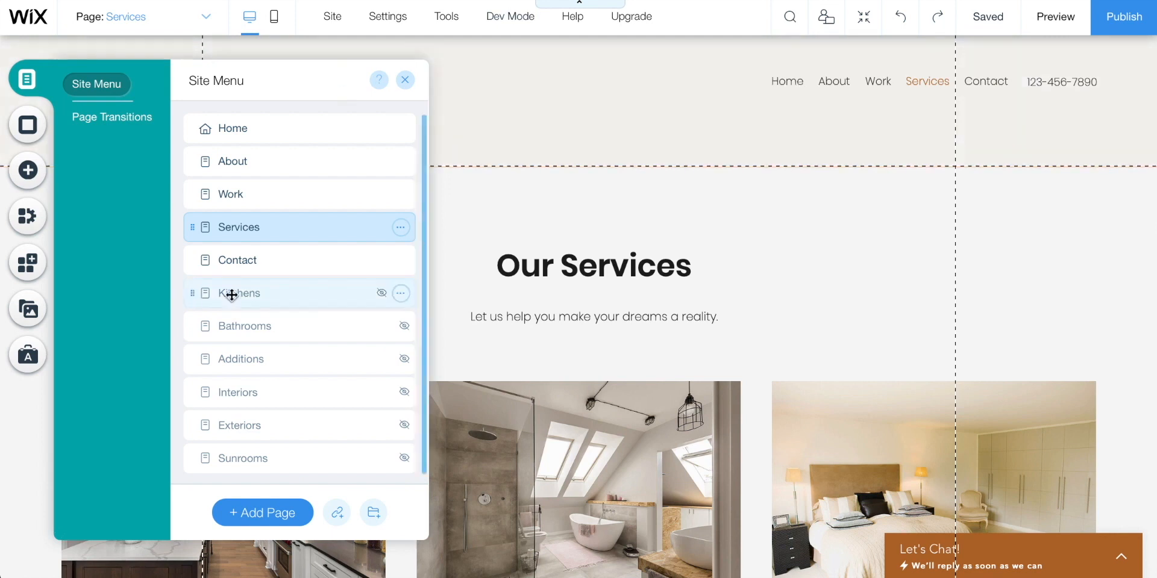
mouse_move(387, 293)
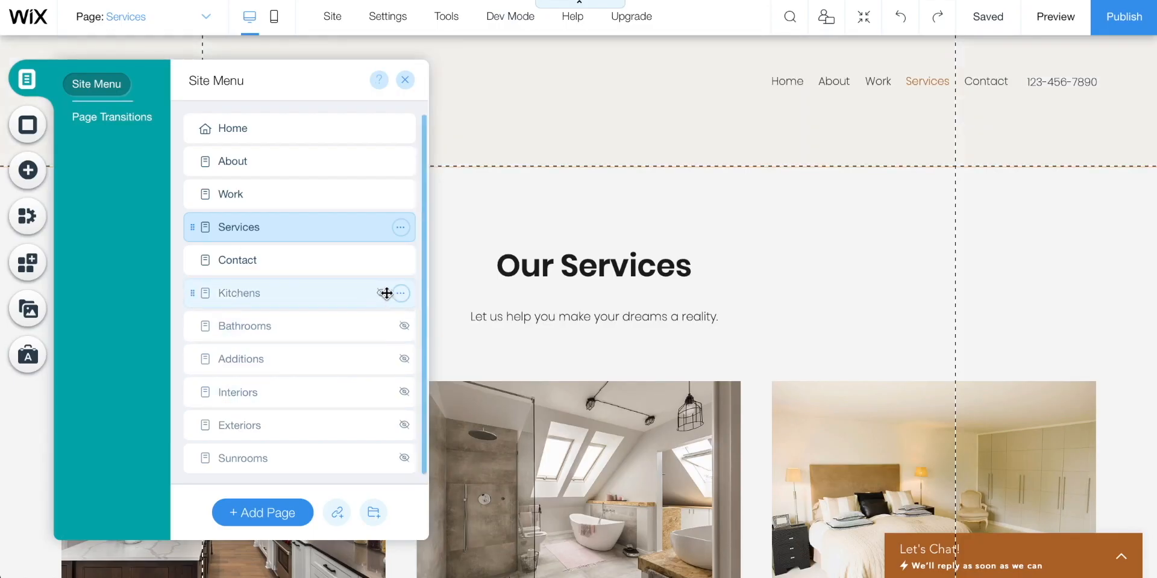
Step: Go to the hidden Kitchens page and unhide it in site navigation
click(237, 293)
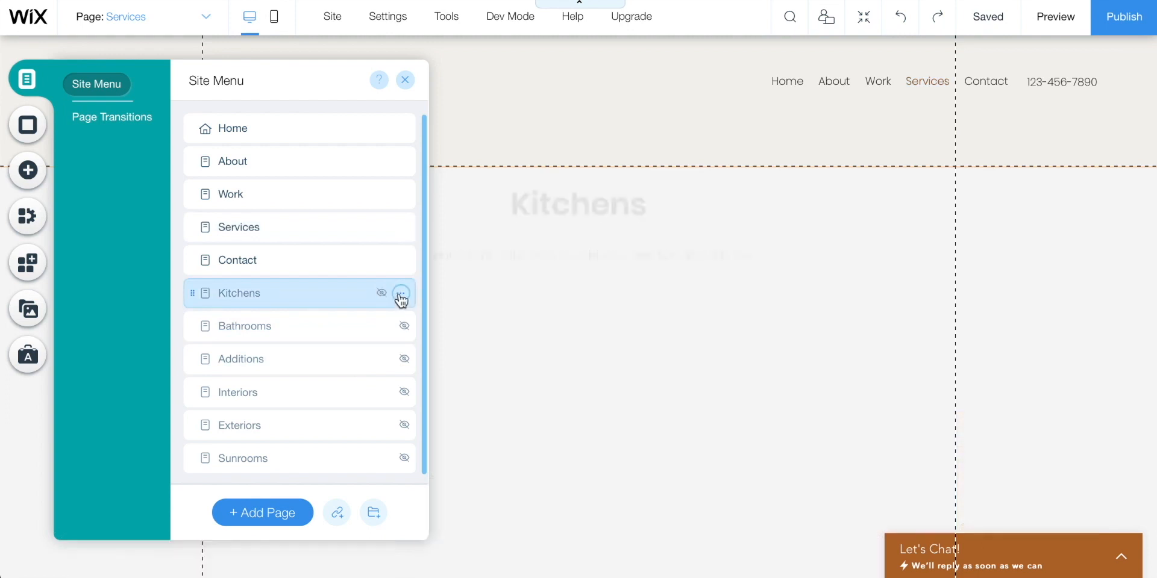
click(400, 293)
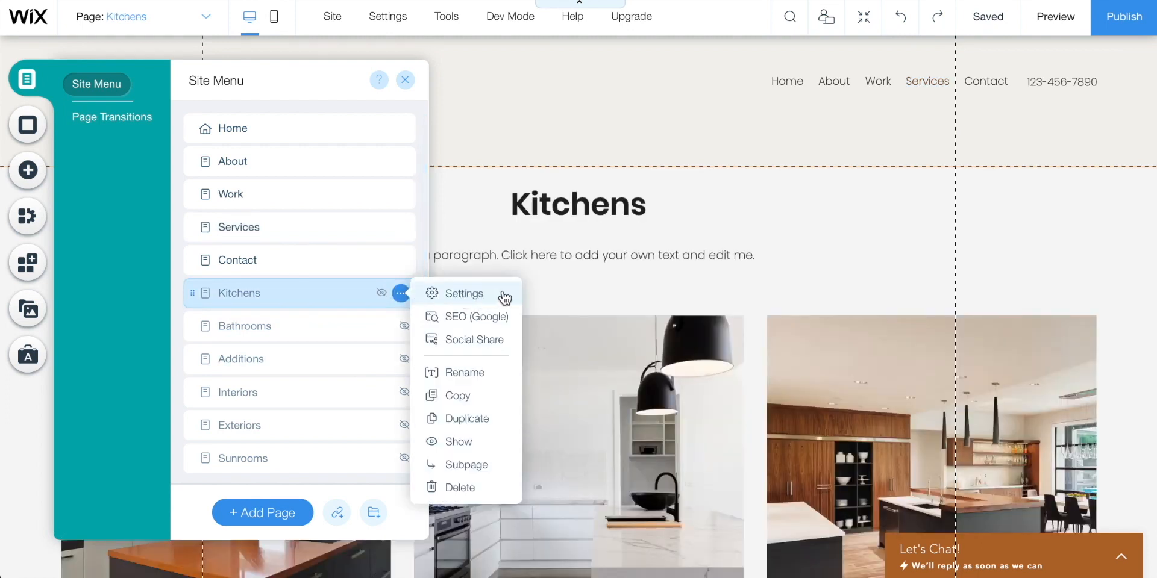
mouse_move(457, 441)
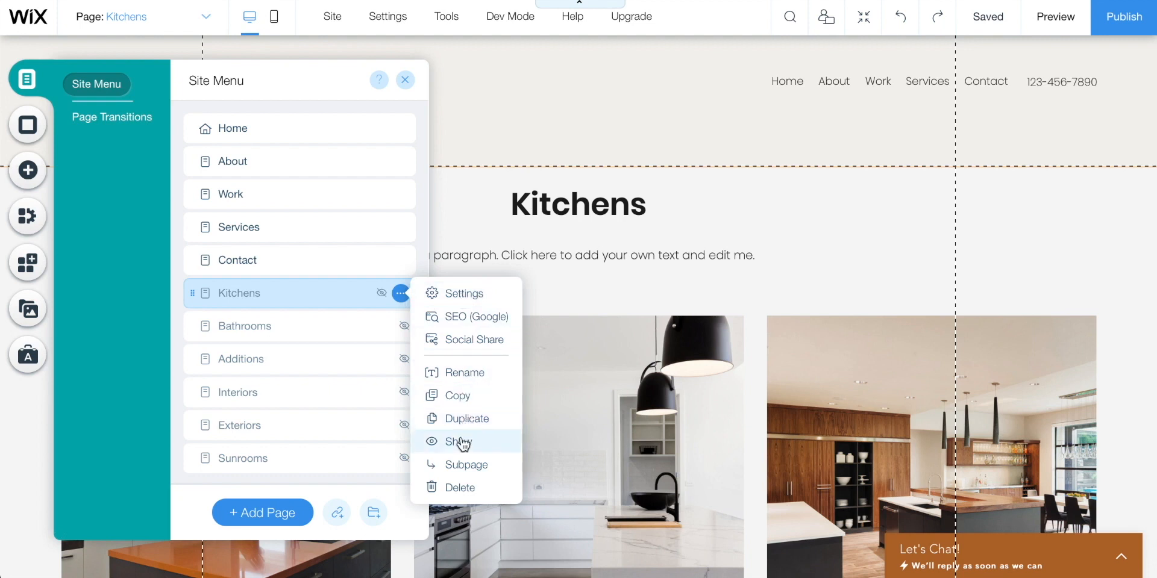
click(457, 441)
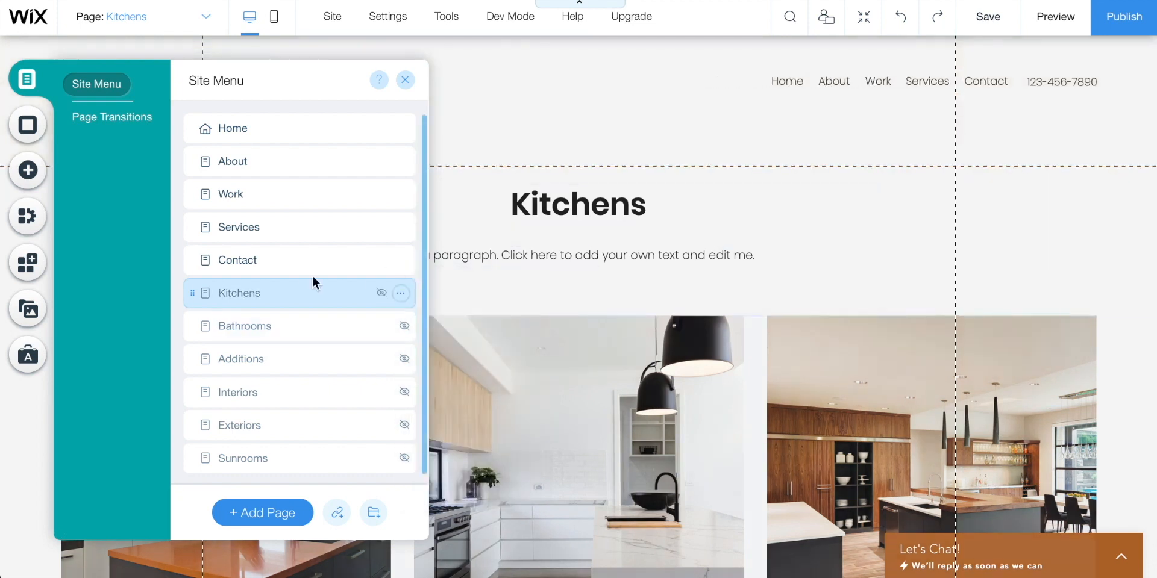
mouse_move(299, 184)
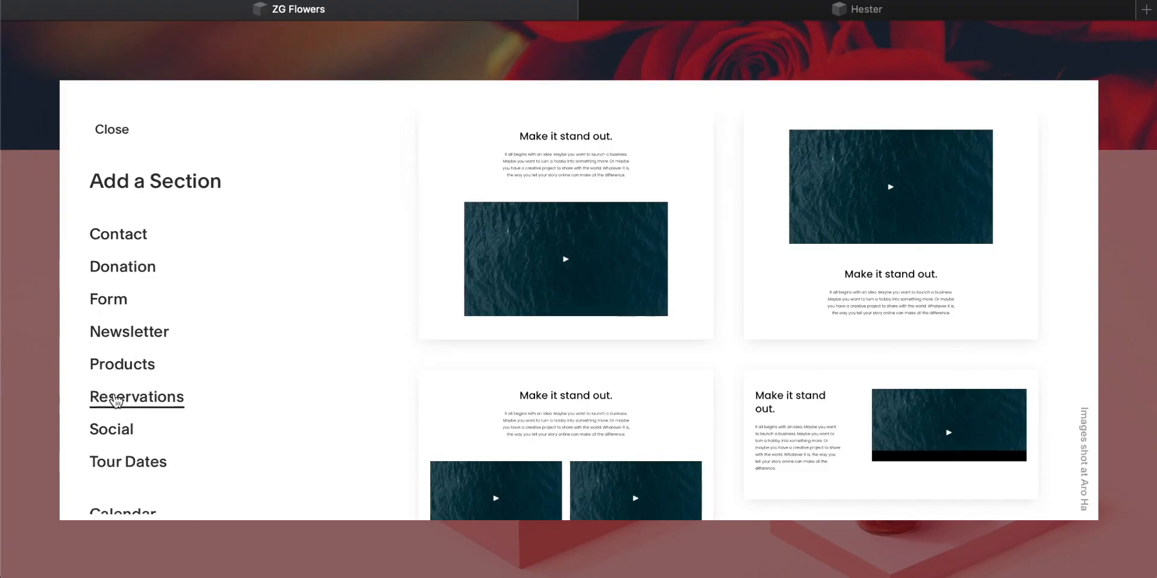
Step: Browse Reservations, Tour Dates and Products layouts, then insert the three-vase New collection section
click(136, 397)
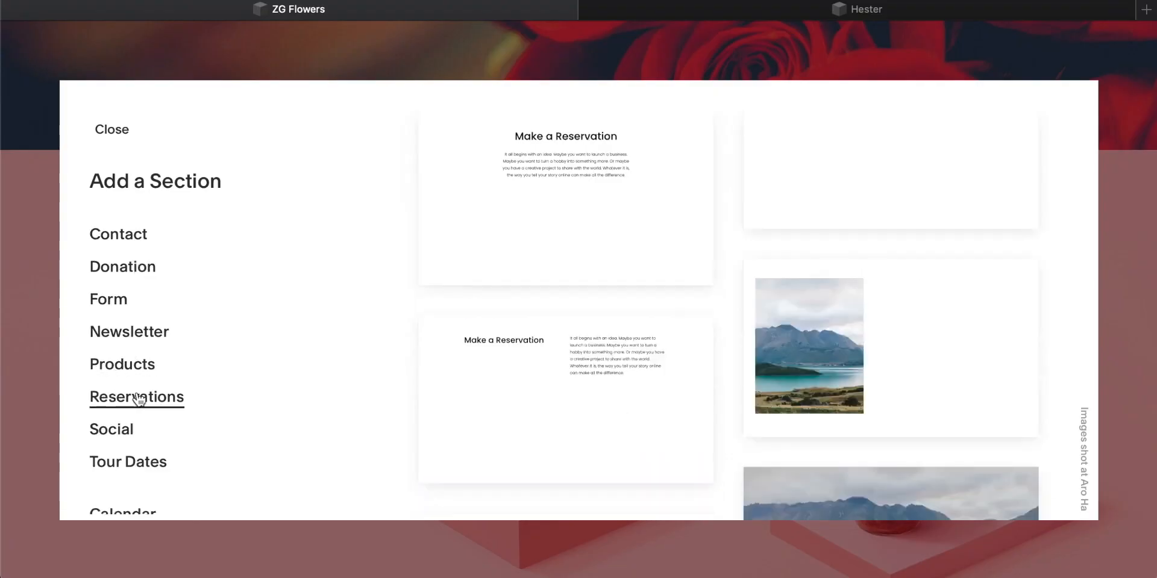
click(128, 461)
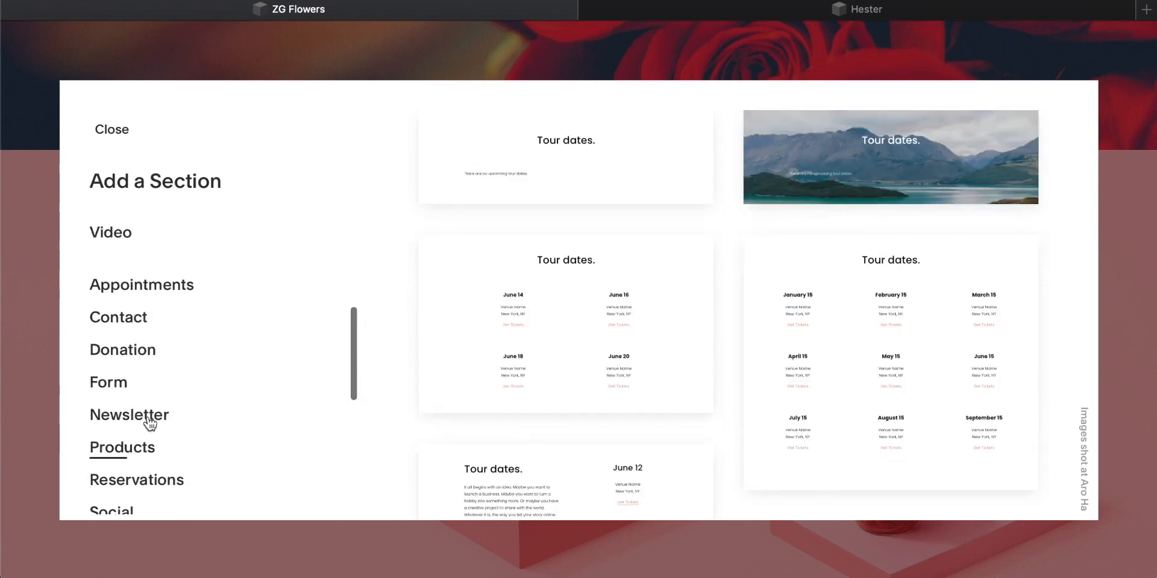
click(121, 447)
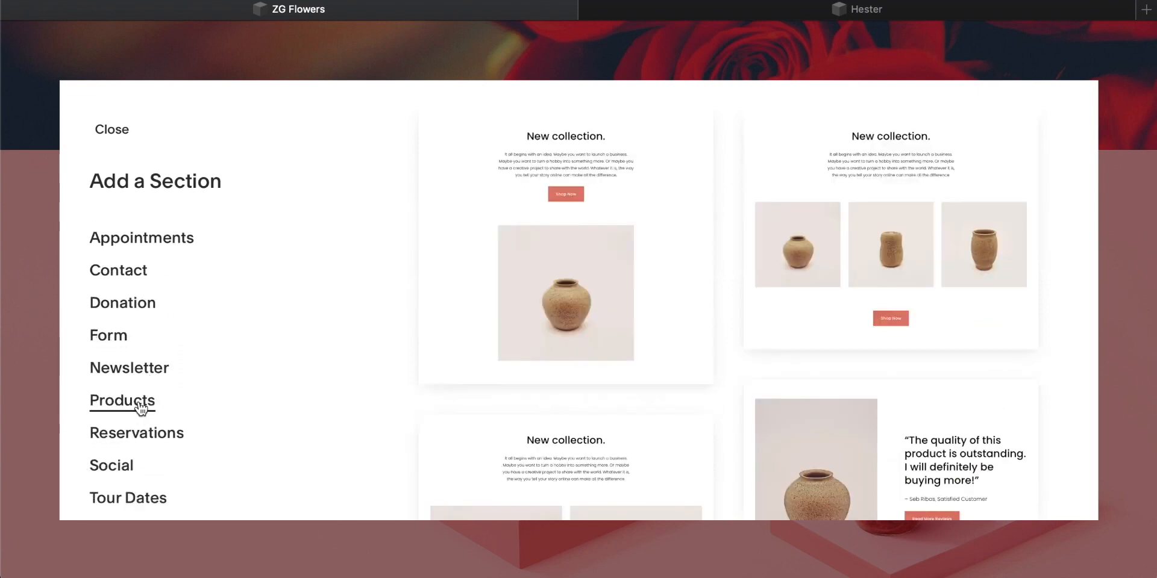
click(112, 129)
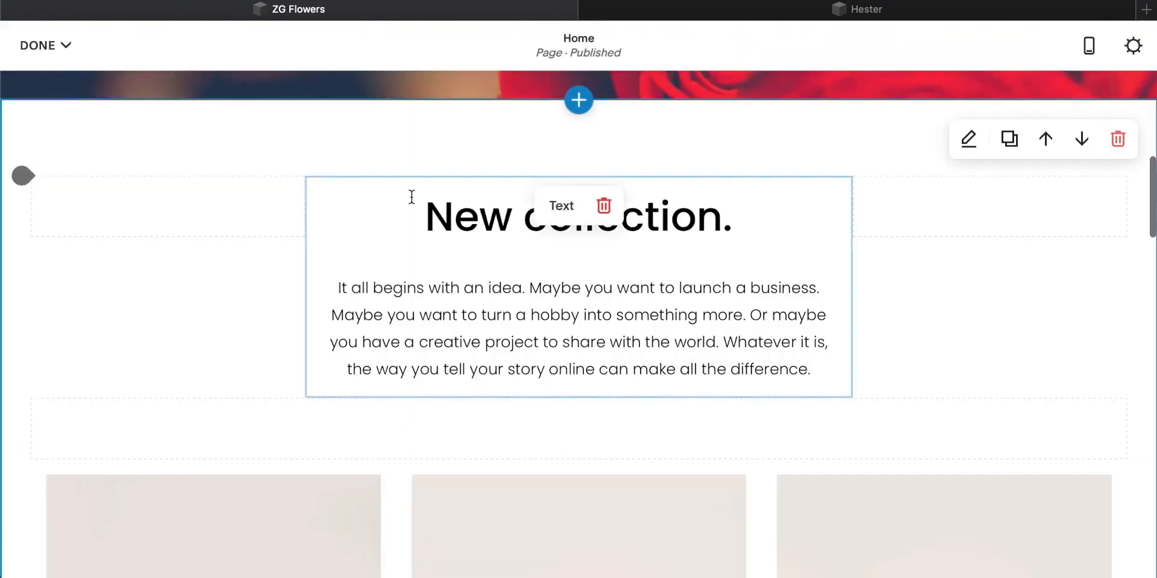
scroll(down, 3)
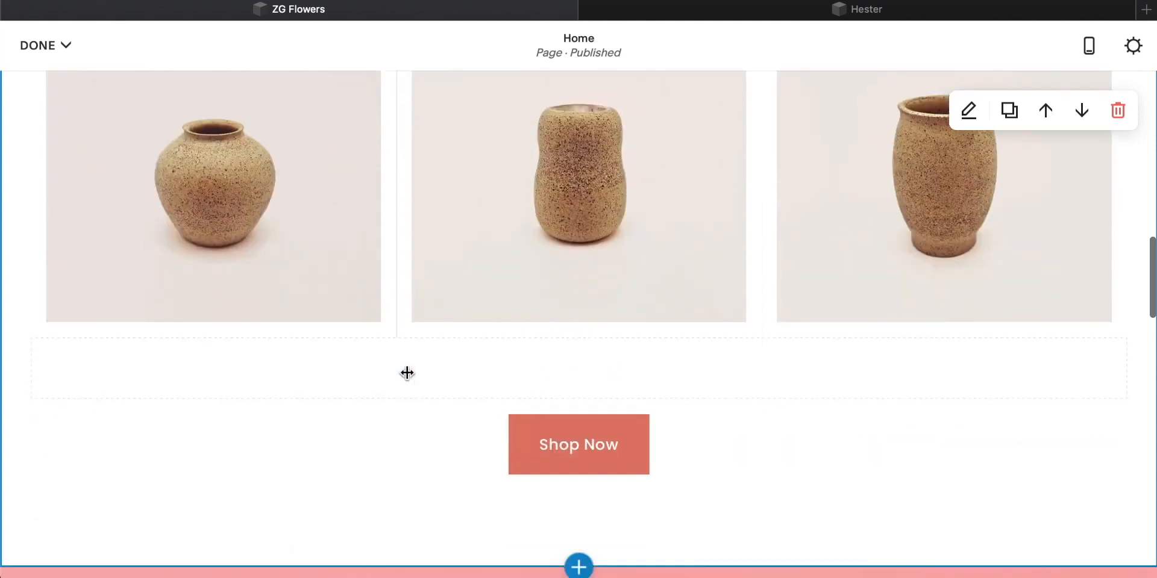
scroll(down, 3)
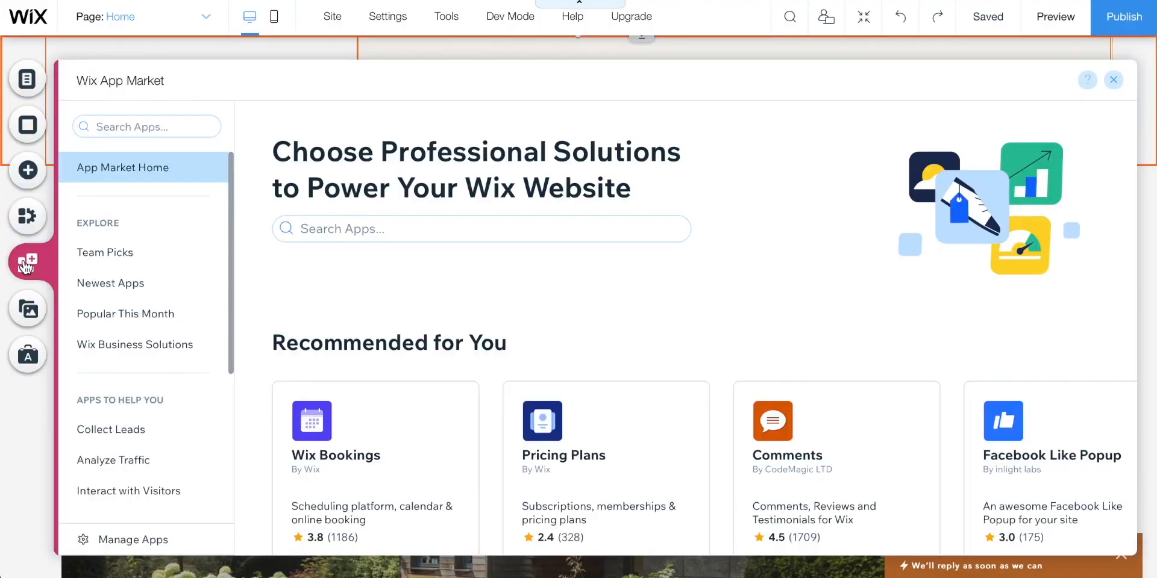
Step: Scroll through the App Market's recommended apps
scroll(down, 3)
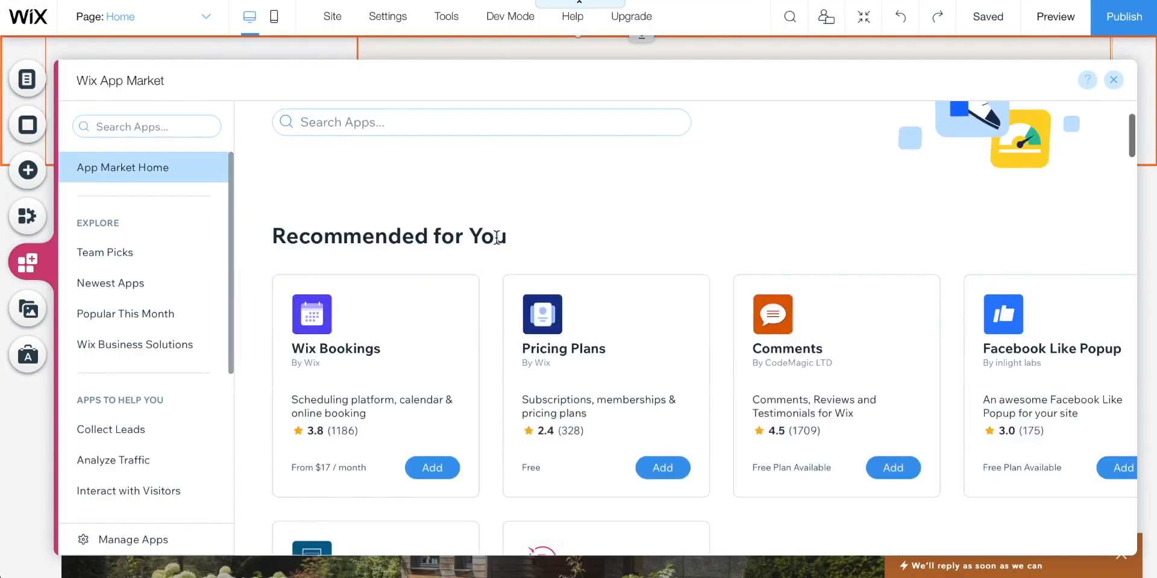
scroll(down, 3)
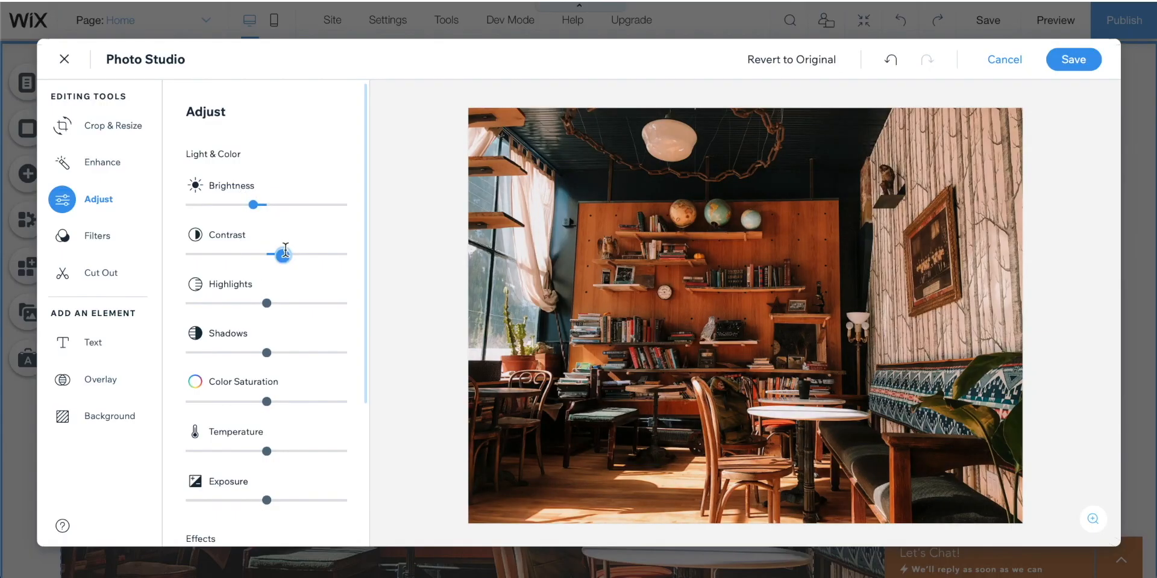
Step: Nudge the café photo's Contrast slider slightly in Photo Studio's Adjust panel
drag(284, 254, 282, 255)
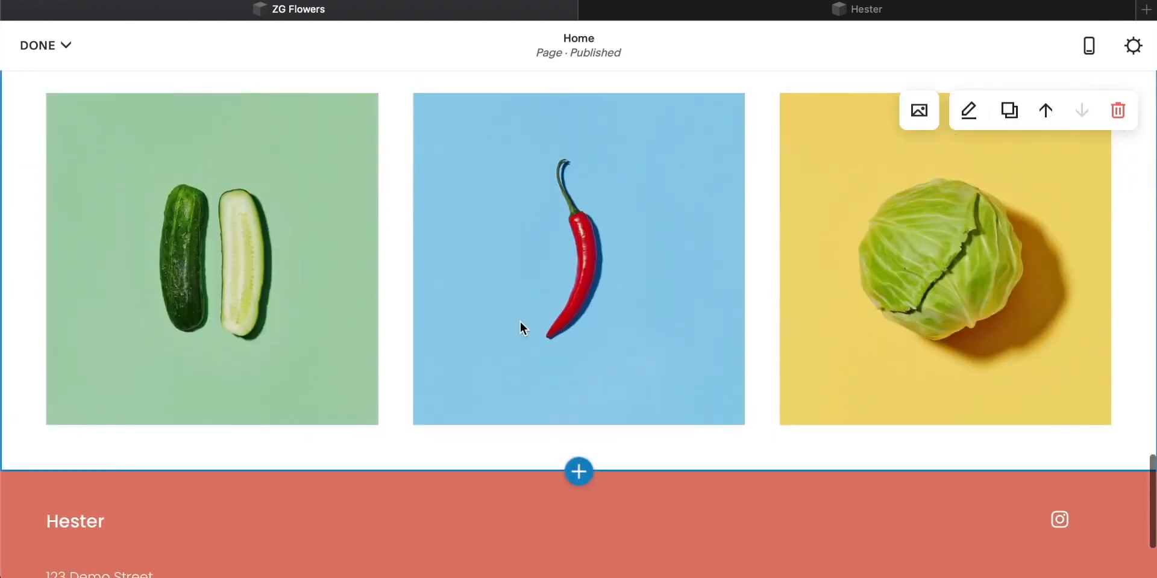
Step: Bring up the Contact Us page settings to retitle its navigation entry 'Contact'
click(578, 471)
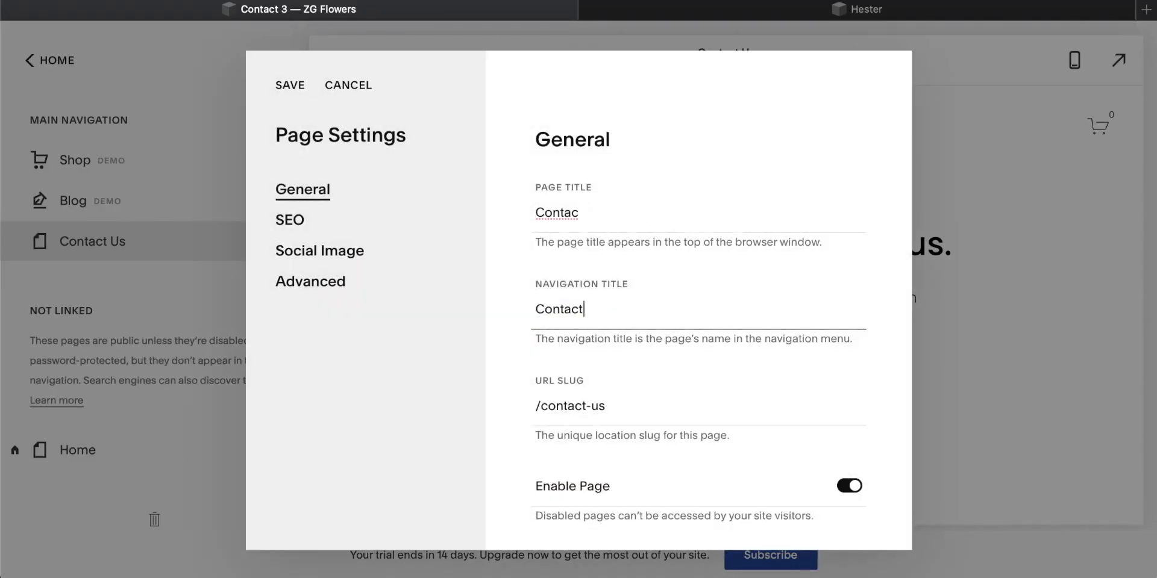
Step: View the $300-$400 page's Project One through Six list, then return to all pages
click(348, 85)
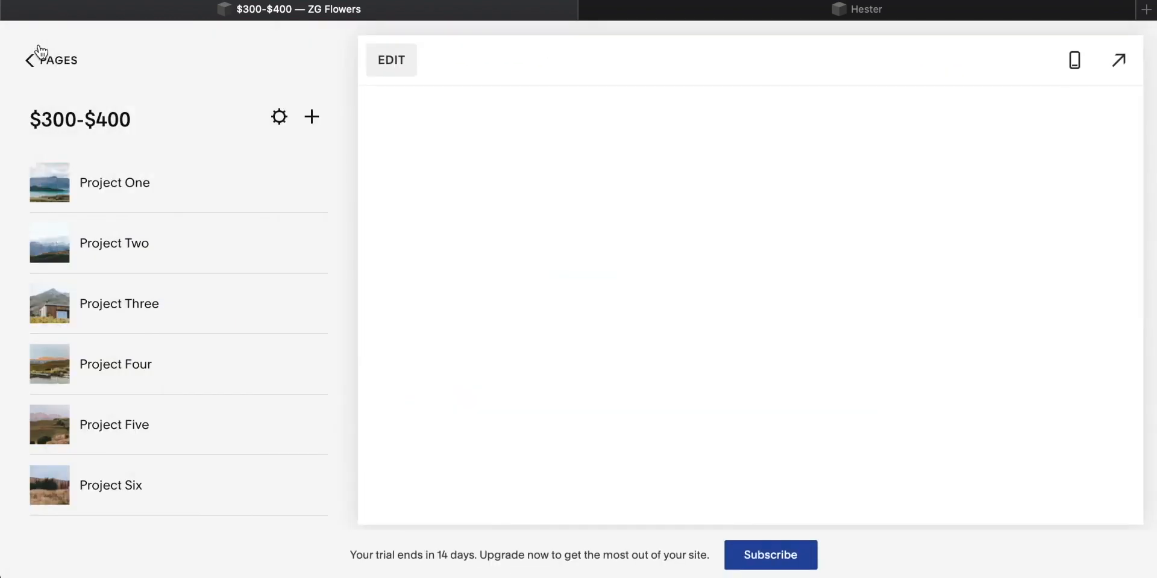
click(30, 60)
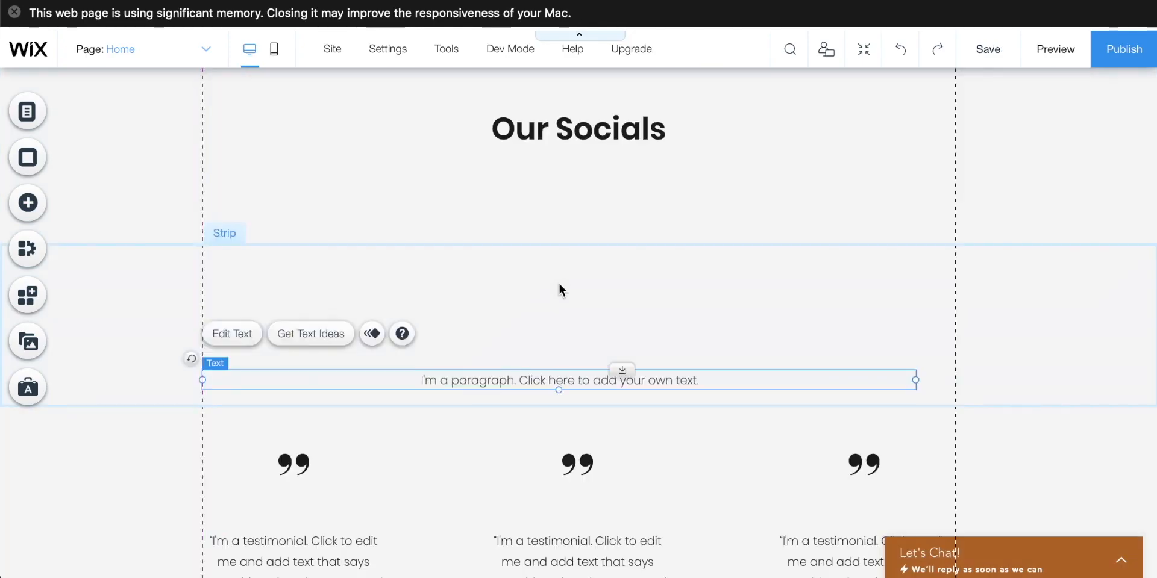
Step: Add social media icons to the Our Socials strip and create a new 'Members' page
click(27, 203)
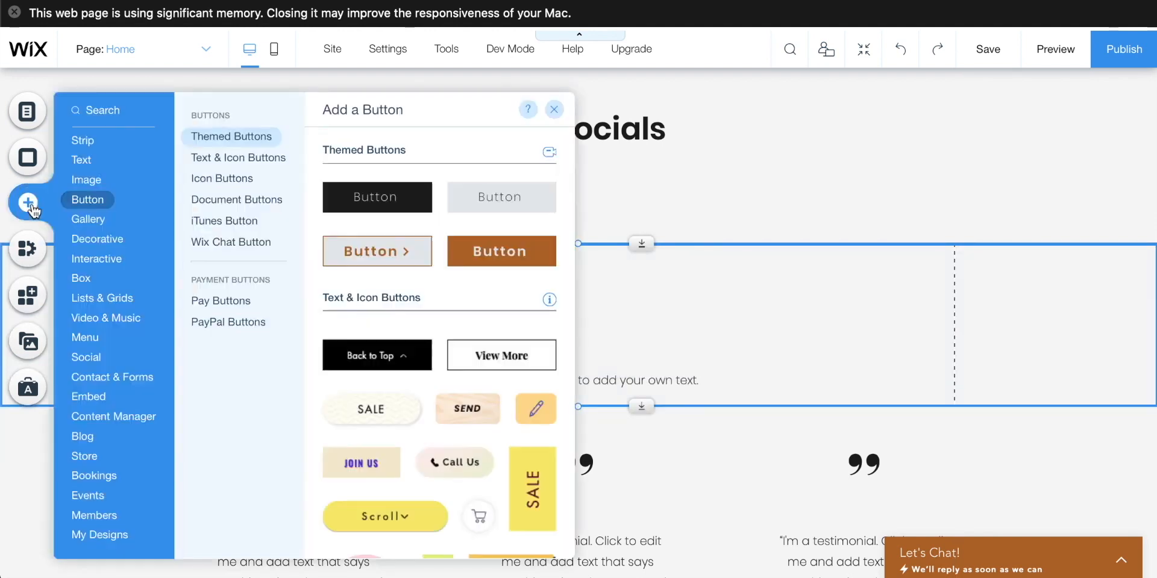
click(85, 358)
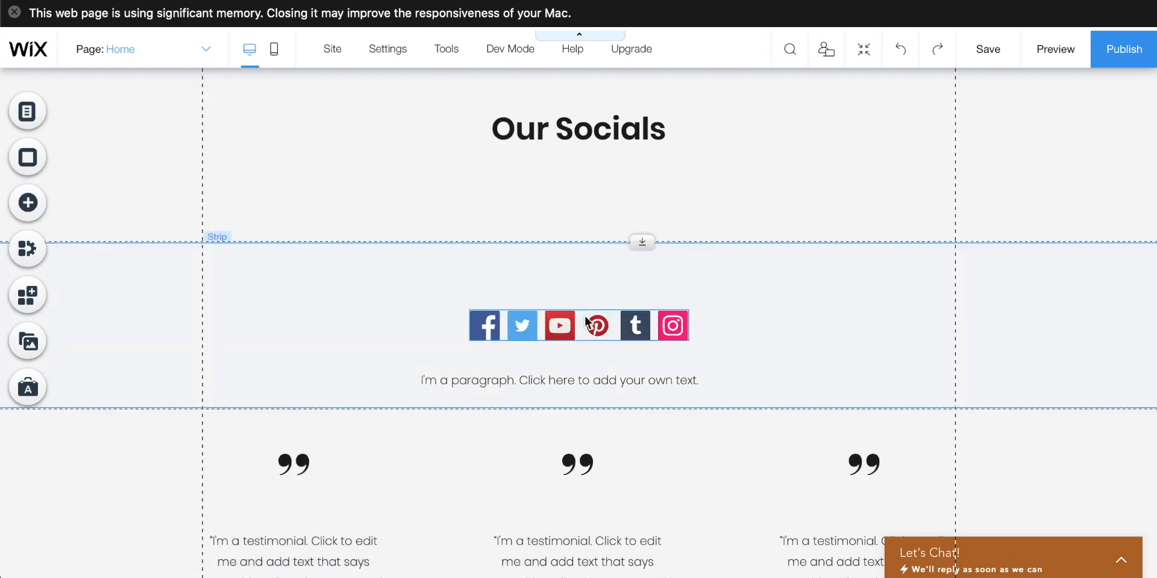
click(27, 110)
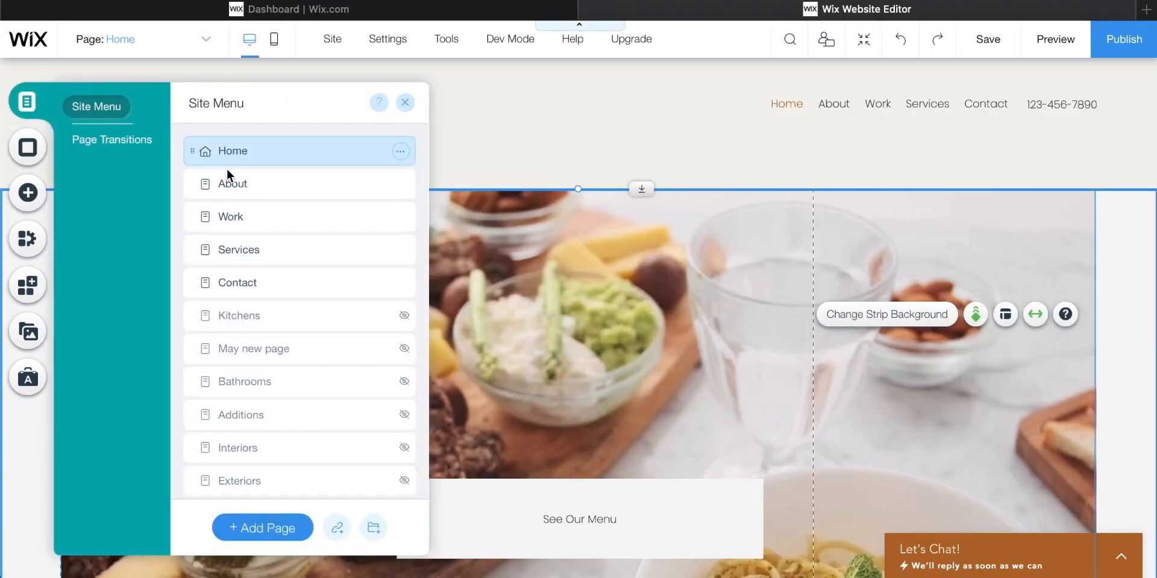
click(261, 528)
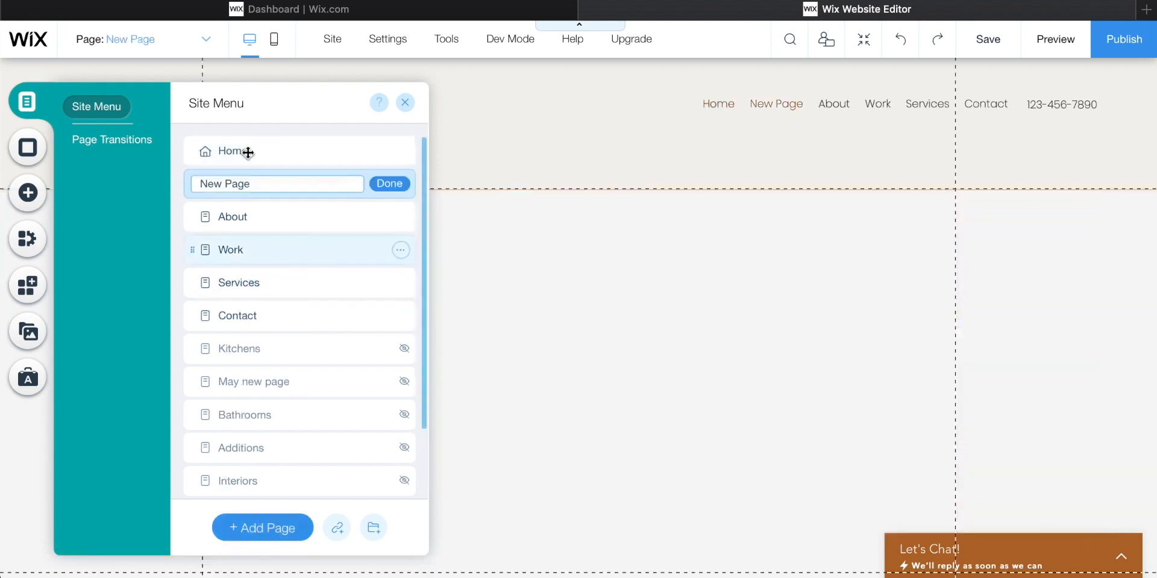
text(Members)
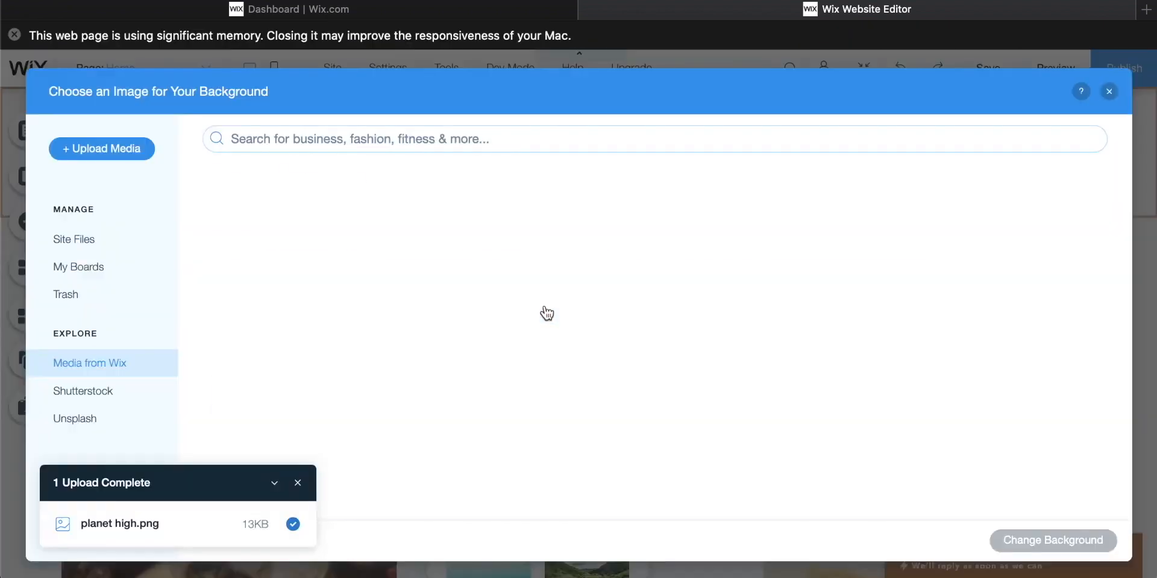
Step: Apply the uploaded planet high image as the header background, set to tile
click(74, 239)
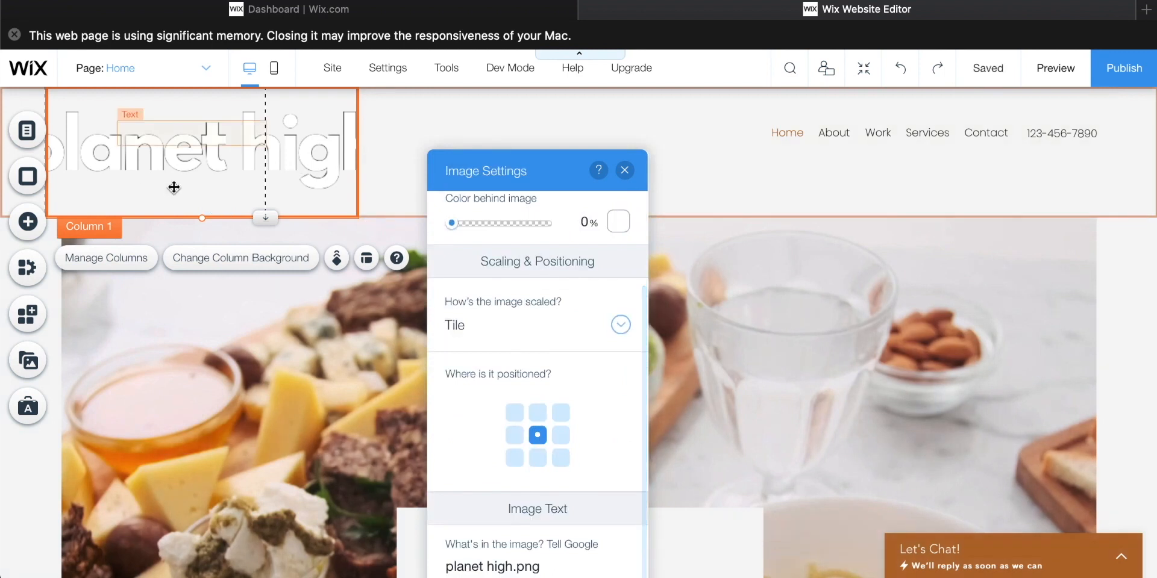
click(537, 326)
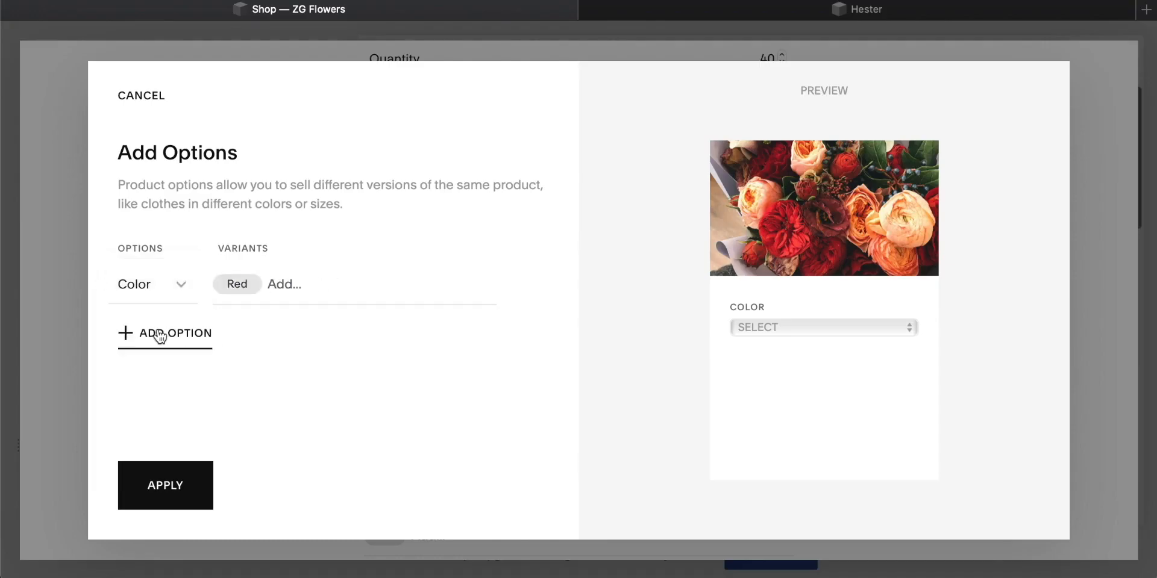
Step: Add a Size option to the Best Flowers product, entering the variant 'Large'
click(165, 332)
text(Small)
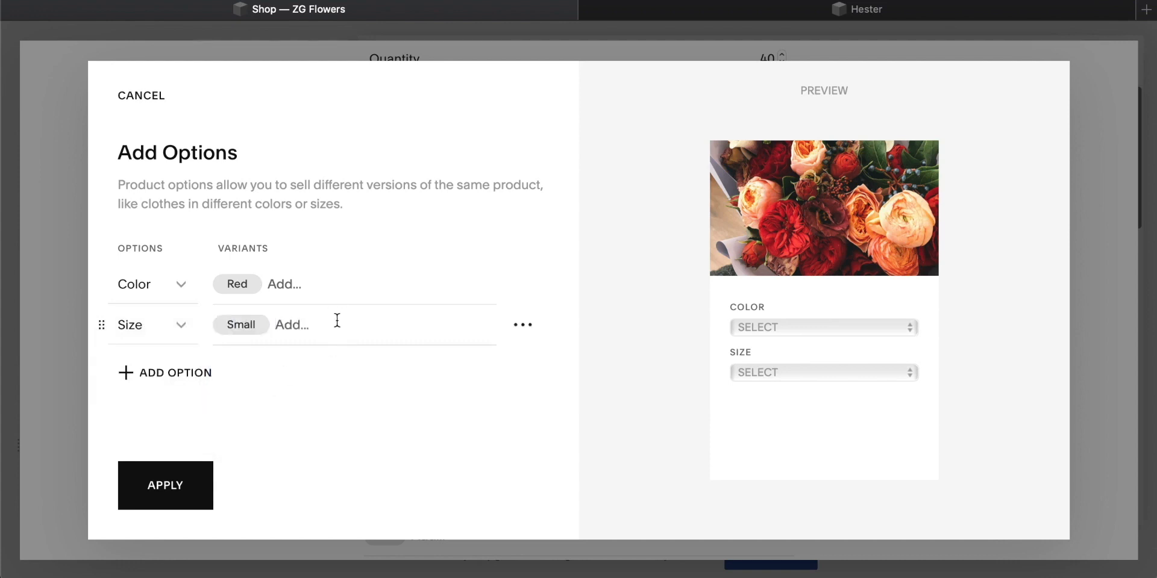
text(Large)
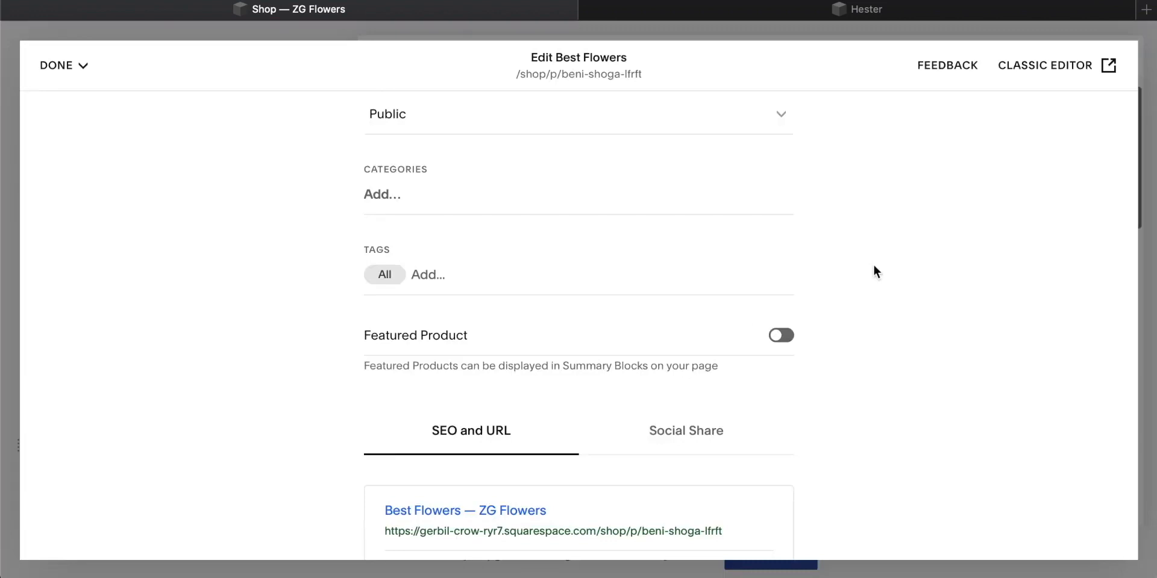
scroll(down, 3)
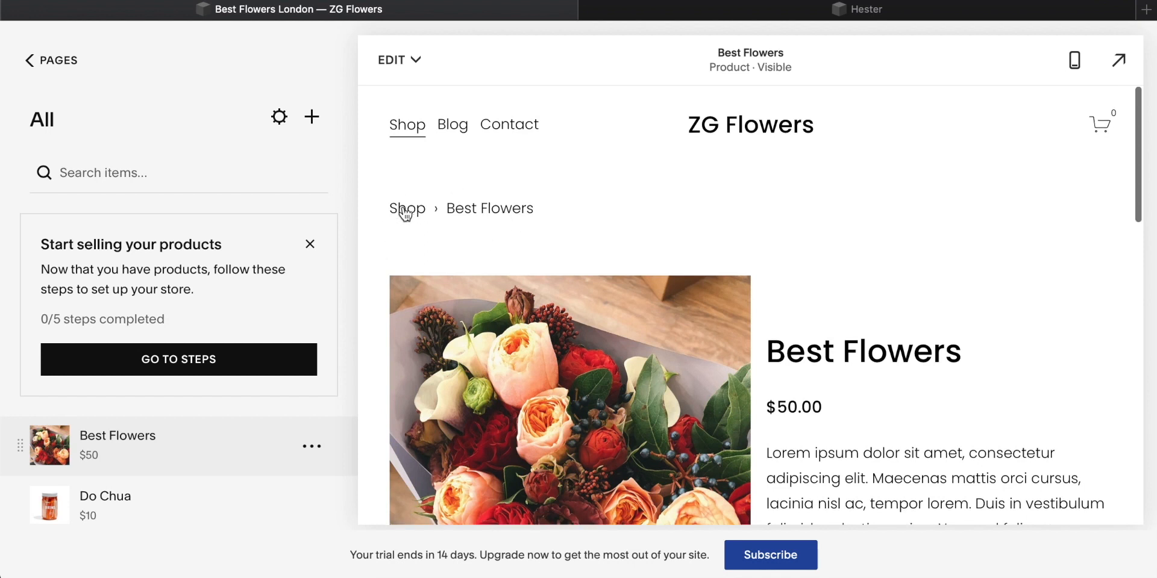
Step: Scroll the Best Flowers product page and bring up Squarespace's pricing plans
scroll(down, 3)
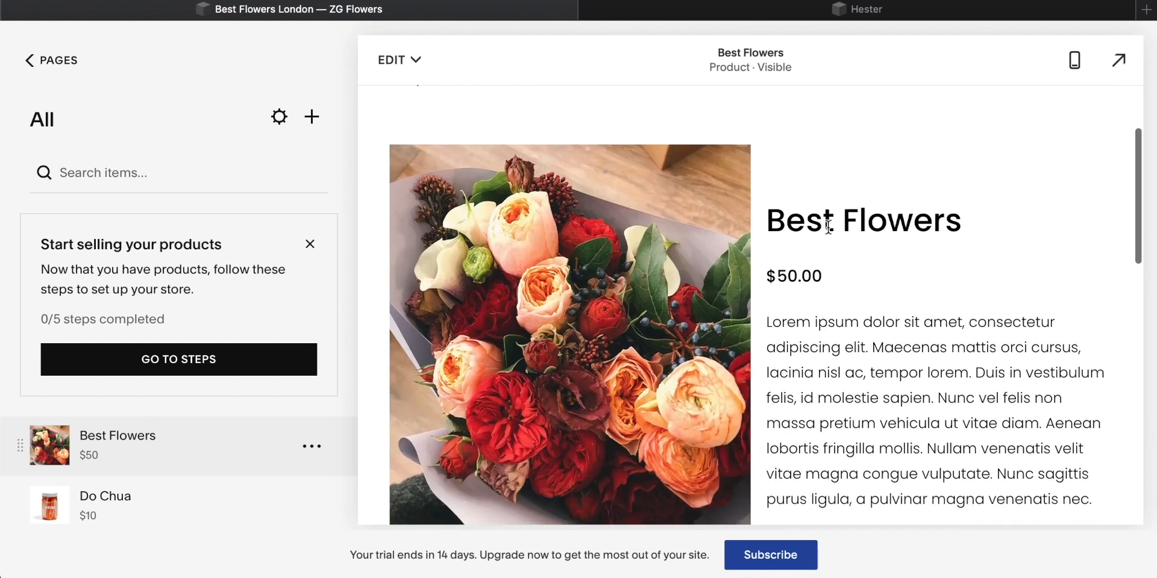
click(770, 555)
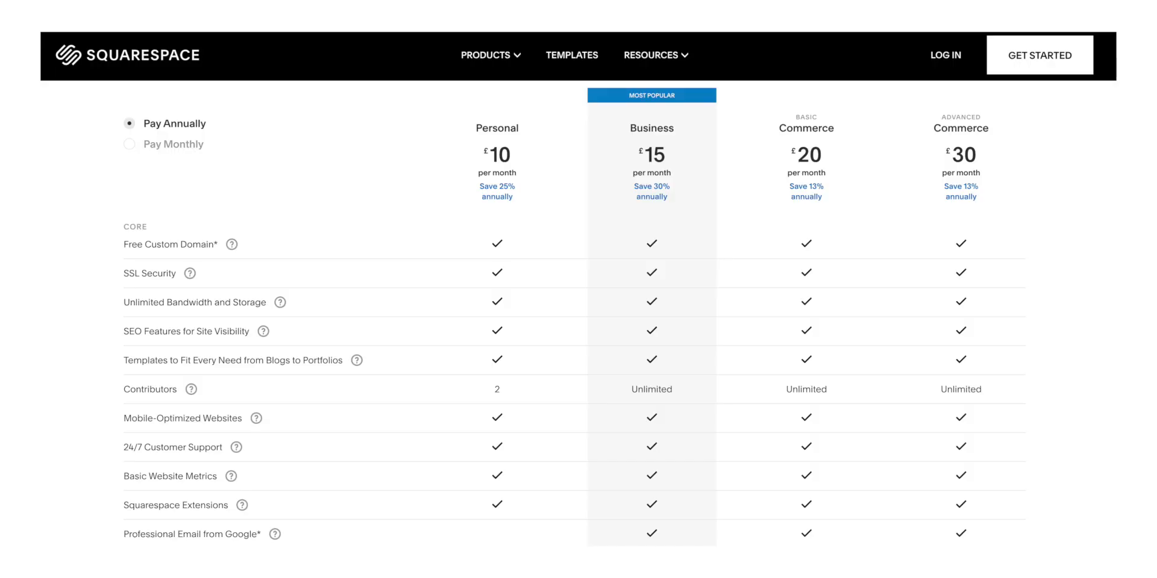